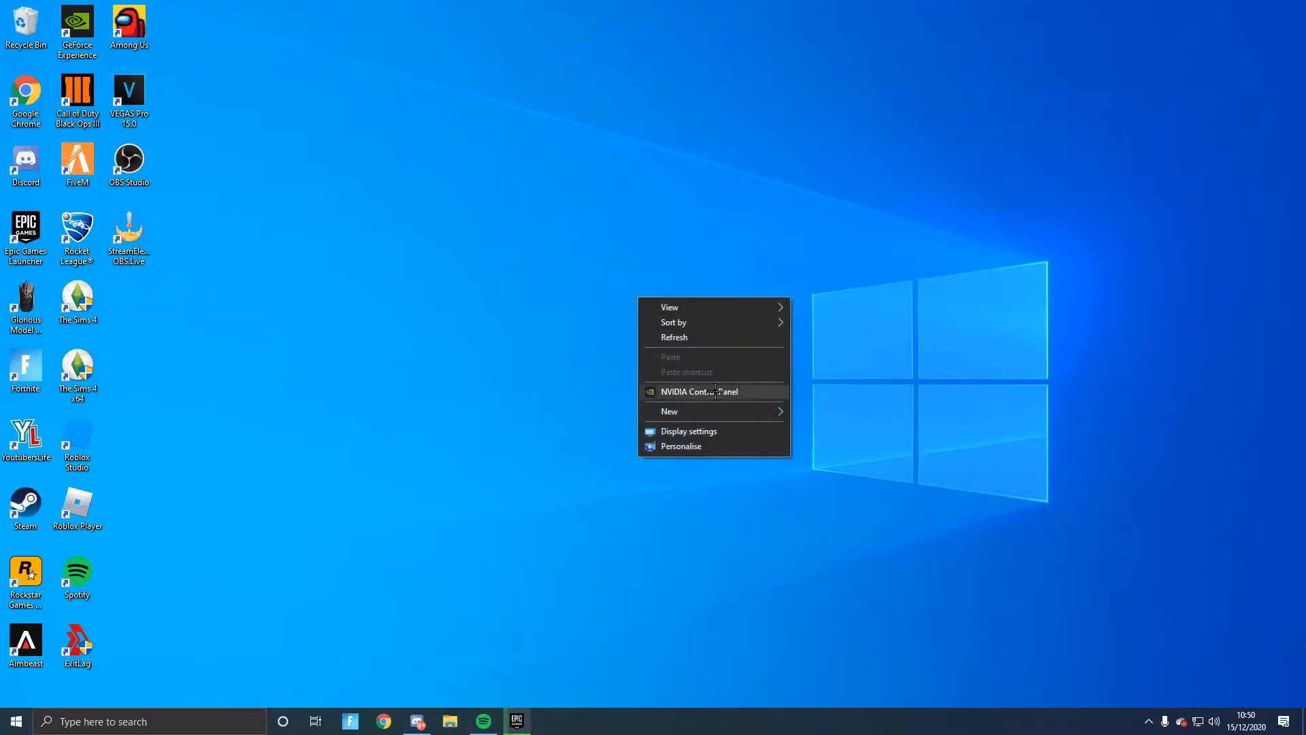
# Open NVIDIA Control Panel's Adjust Image Settings with Preview and choose advanced 3D image settings.
pyautogui.click(698, 392)
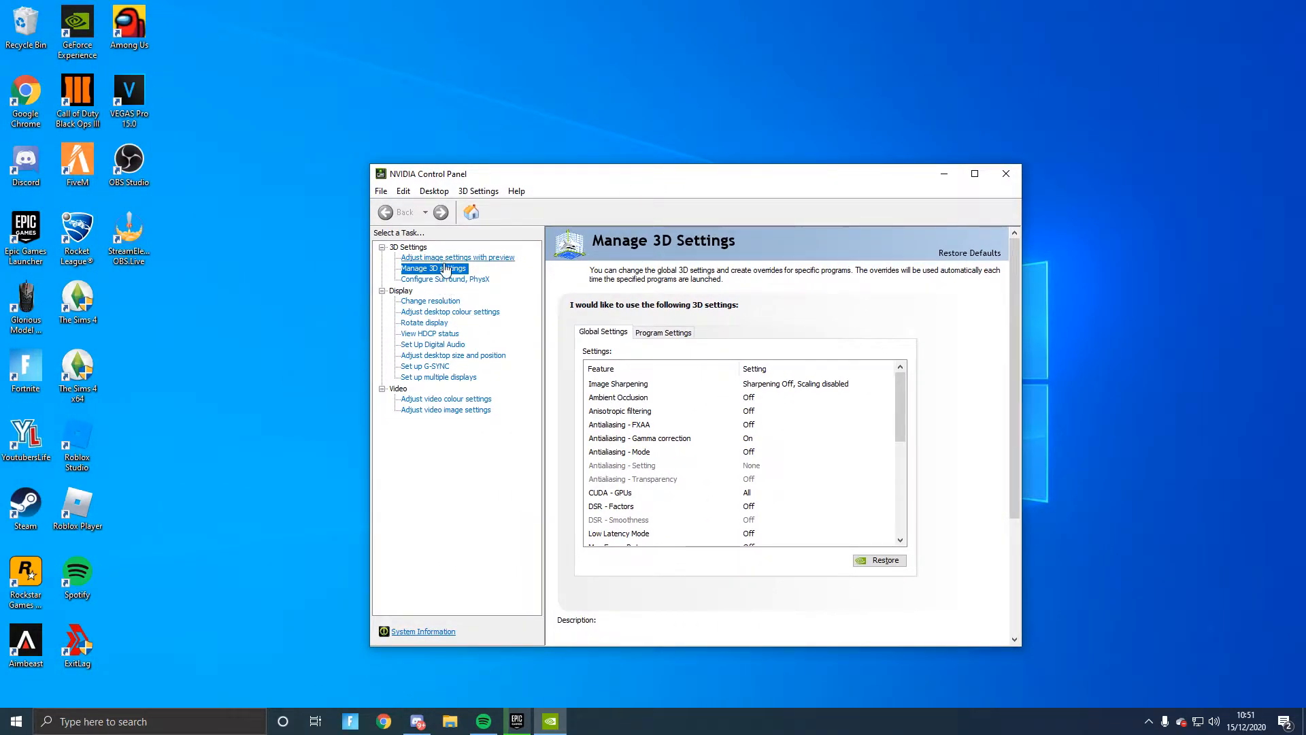
pyautogui.click(457, 256)
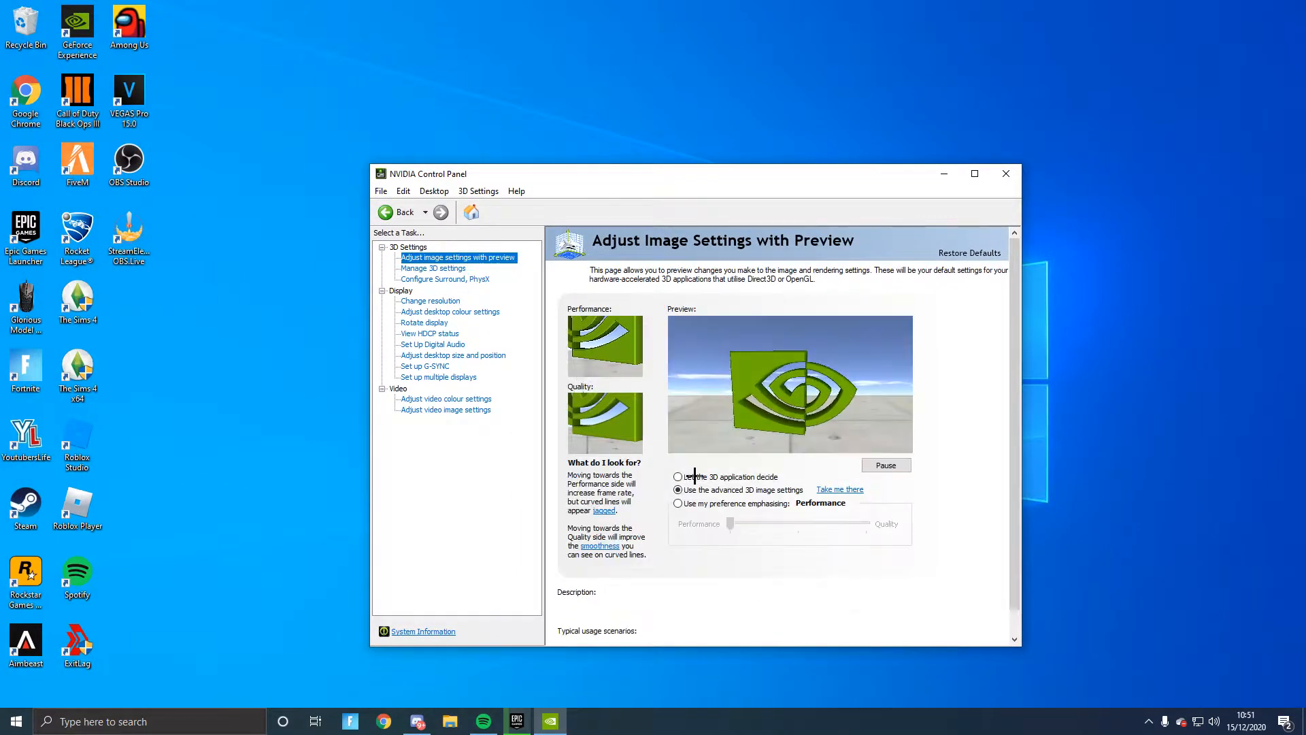
pyautogui.click(678, 490)
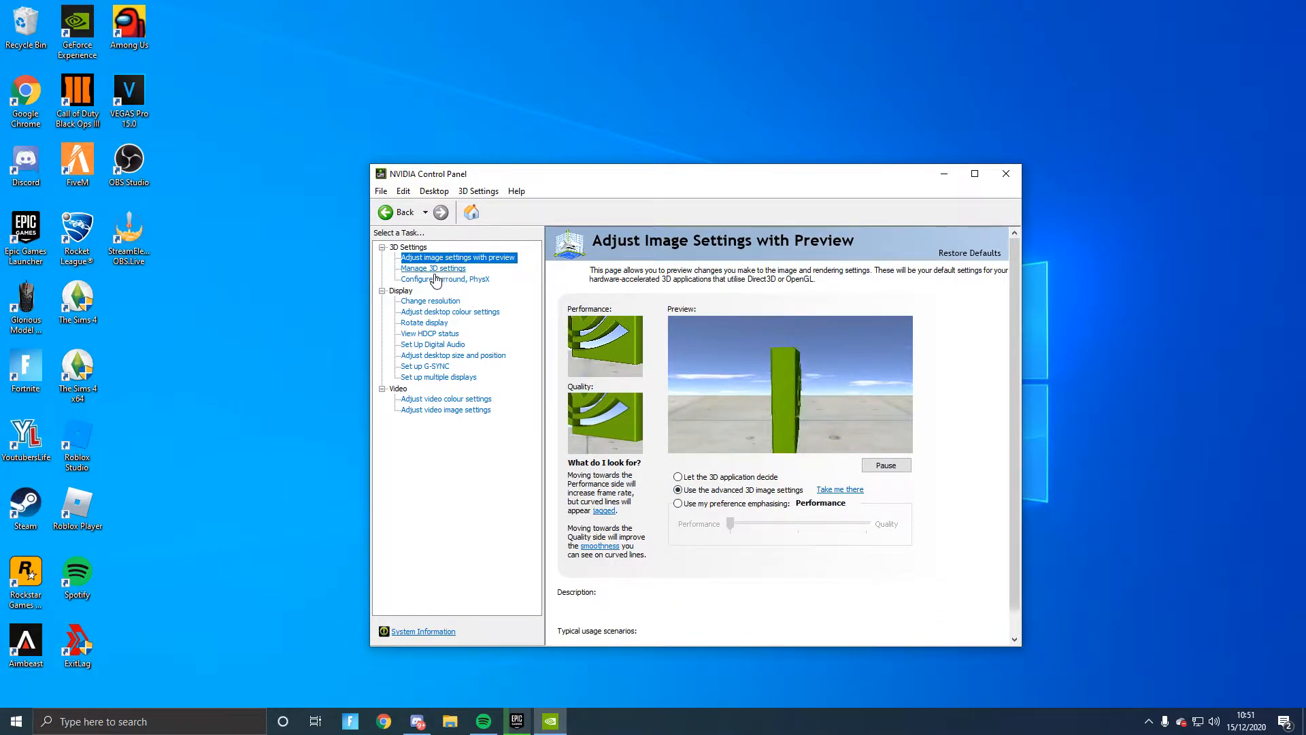
# Review Global 3D settings like Ambient Occlusion and Anisotropic filtering, then open G-SYNC setup.
pyautogui.click(433, 267)
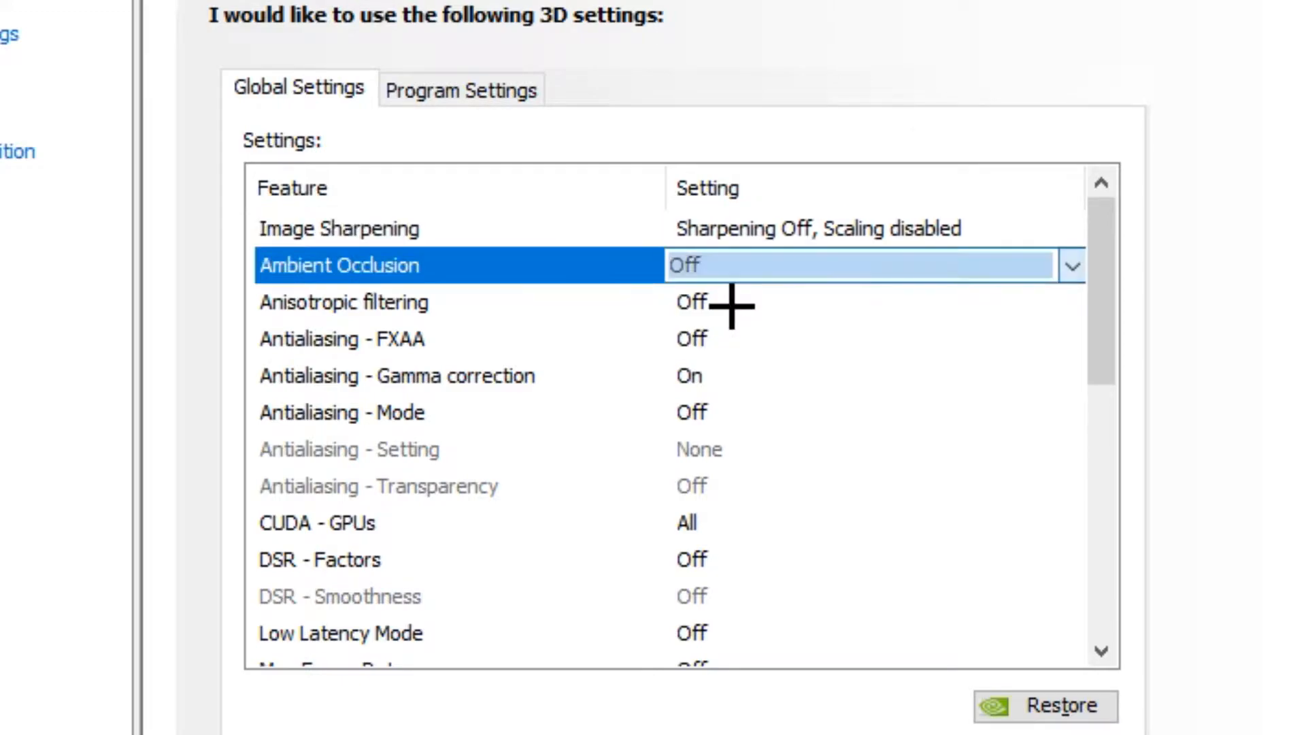
pyautogui.click(341, 301)
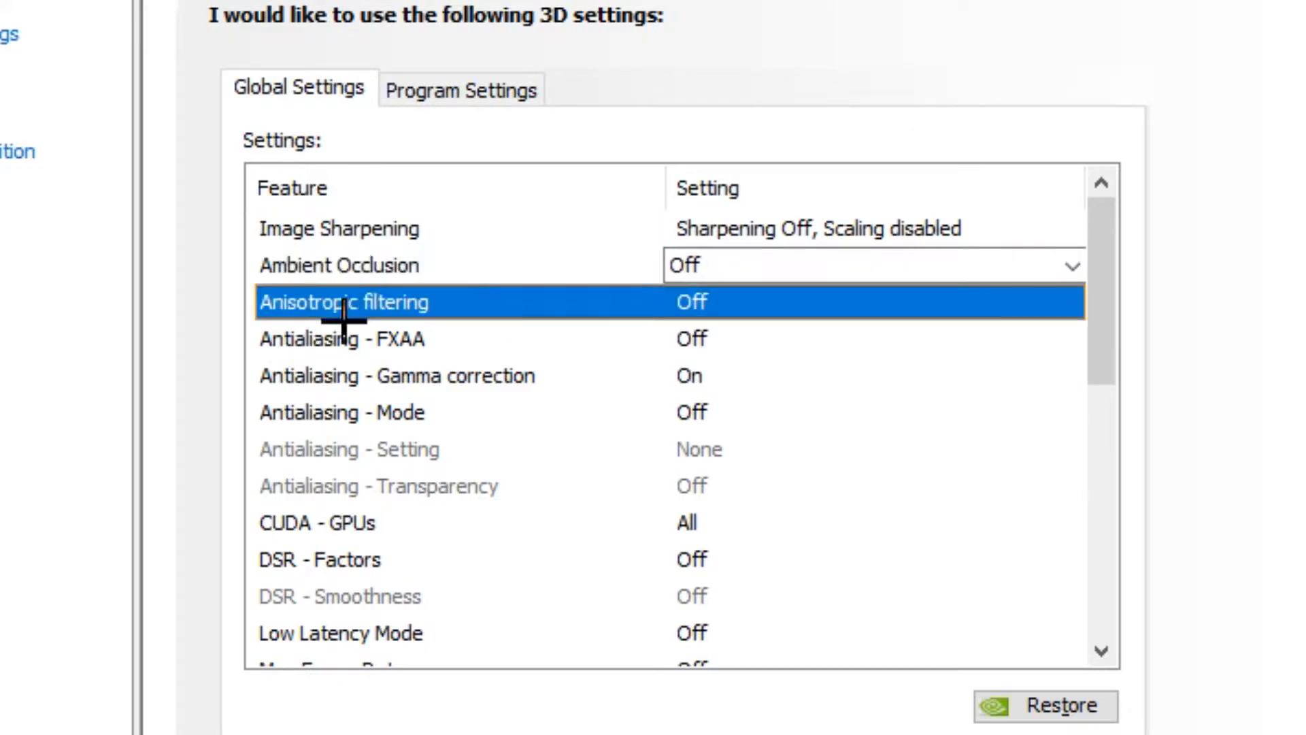
pyautogui.click(374, 337)
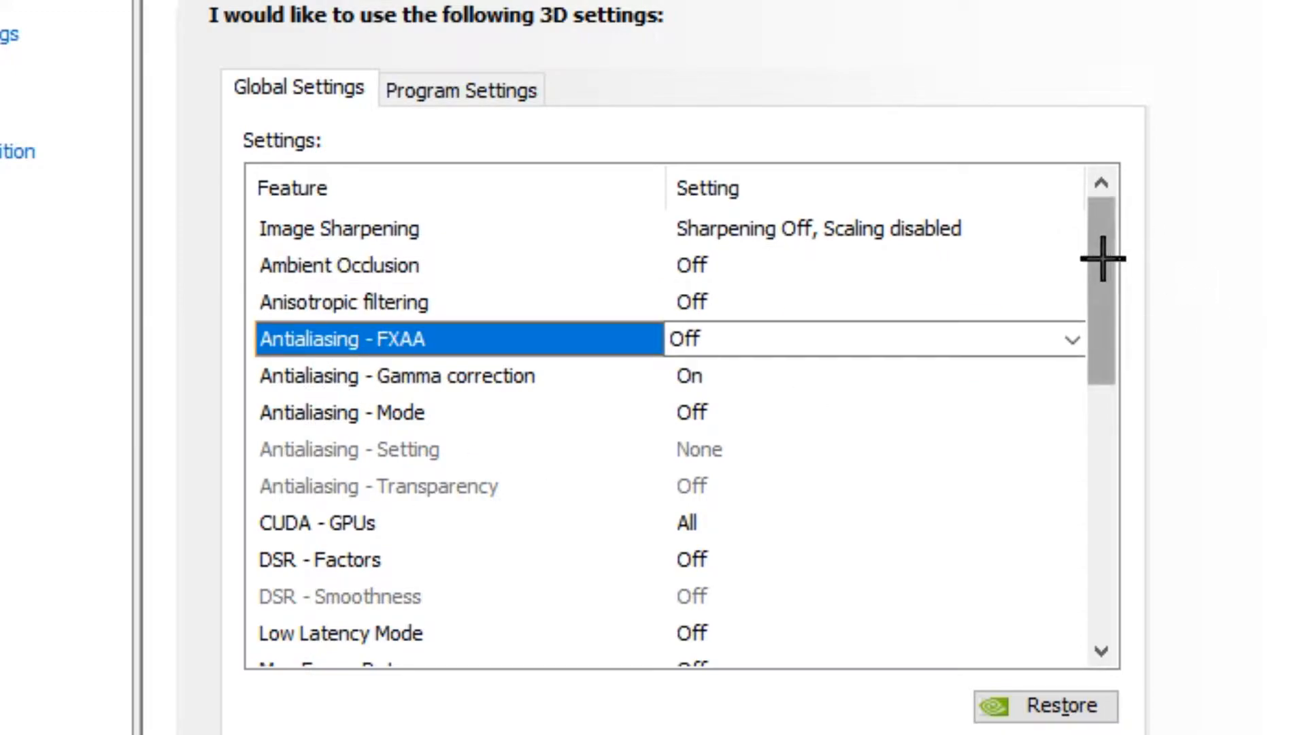
pyautogui.moveTo(1099, 287)
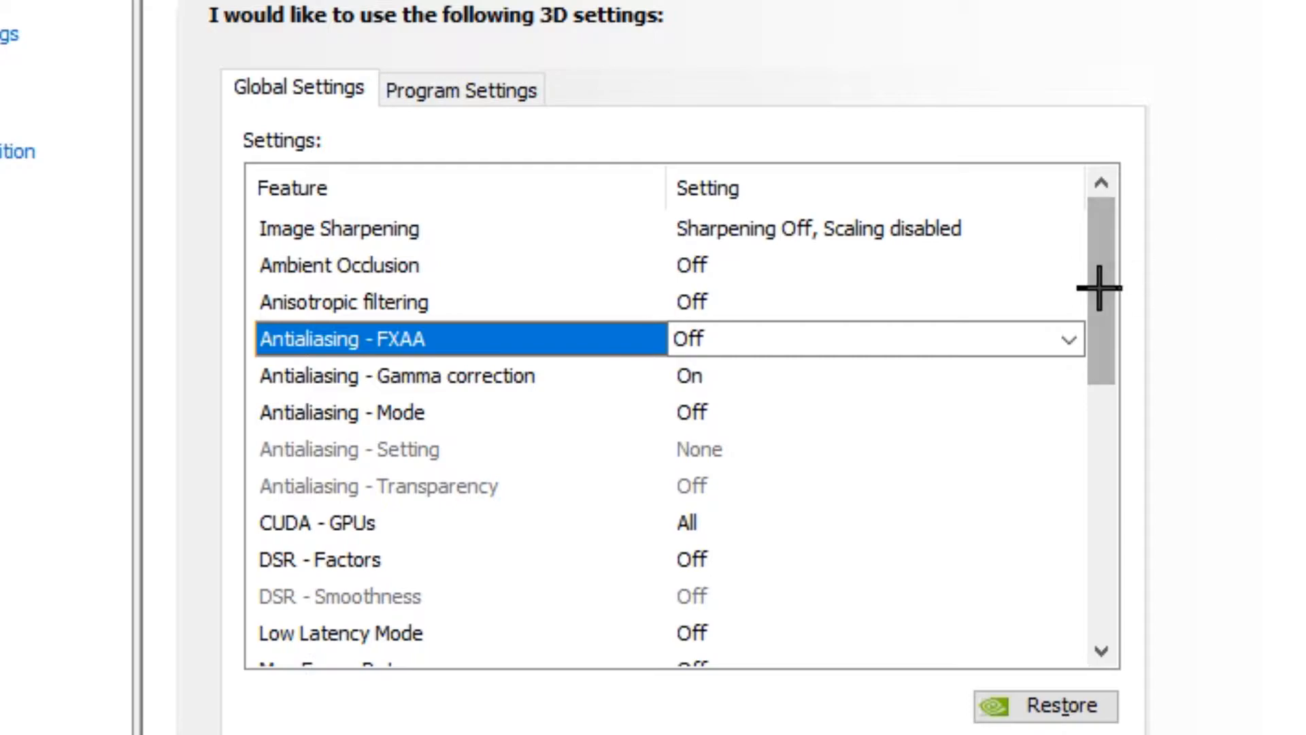
pyautogui.scroll(-3)
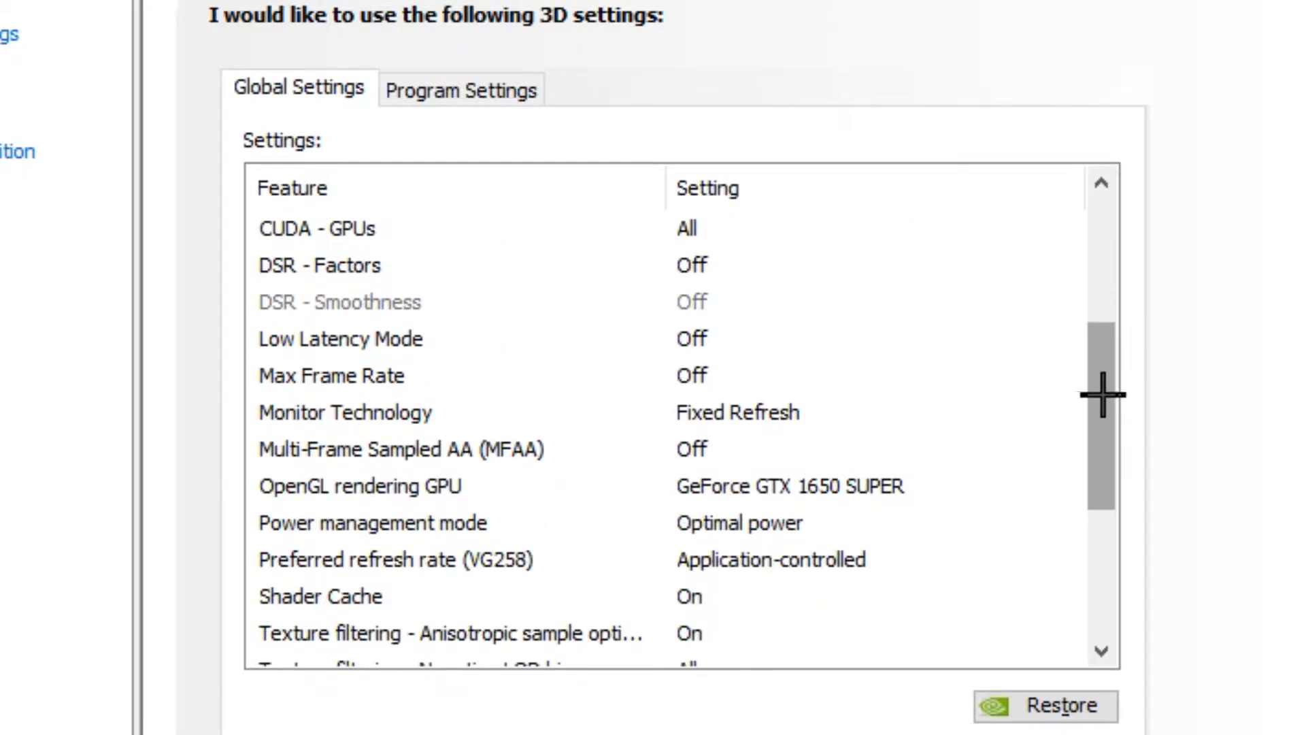
pyautogui.scroll(-3)
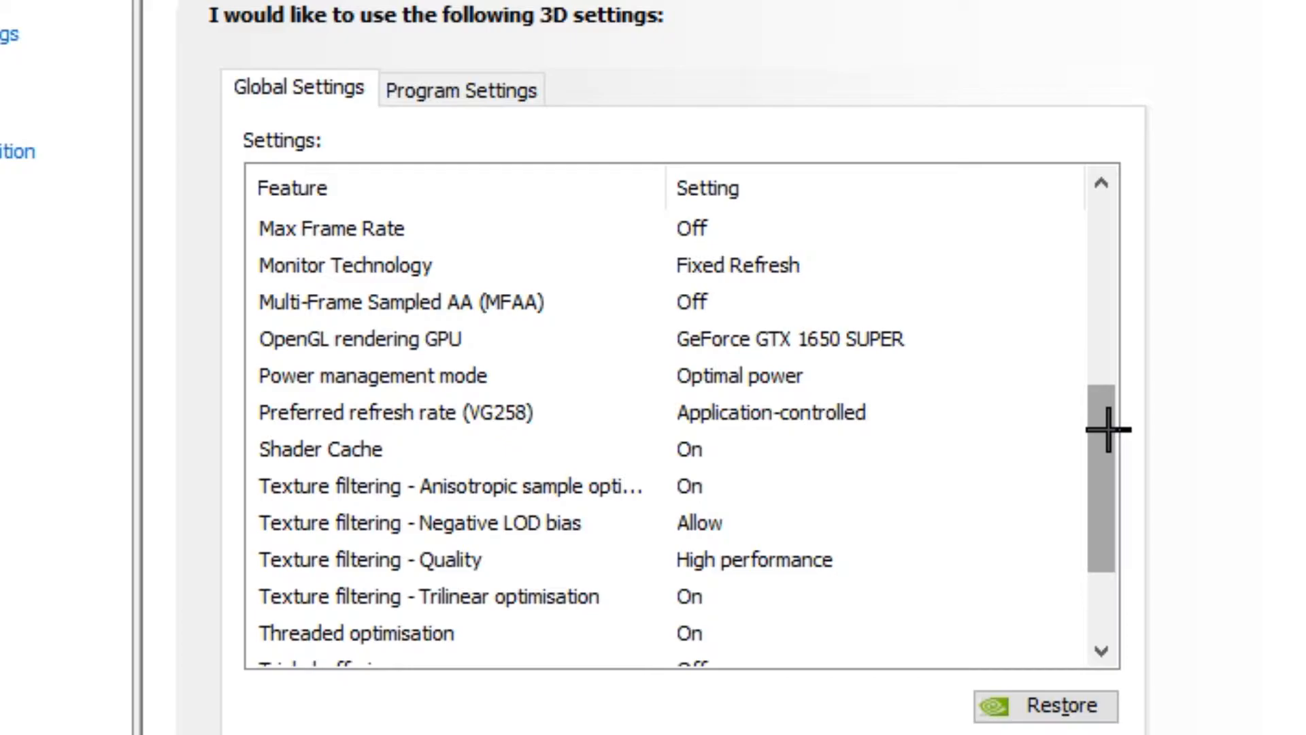
pyautogui.scroll(-3)
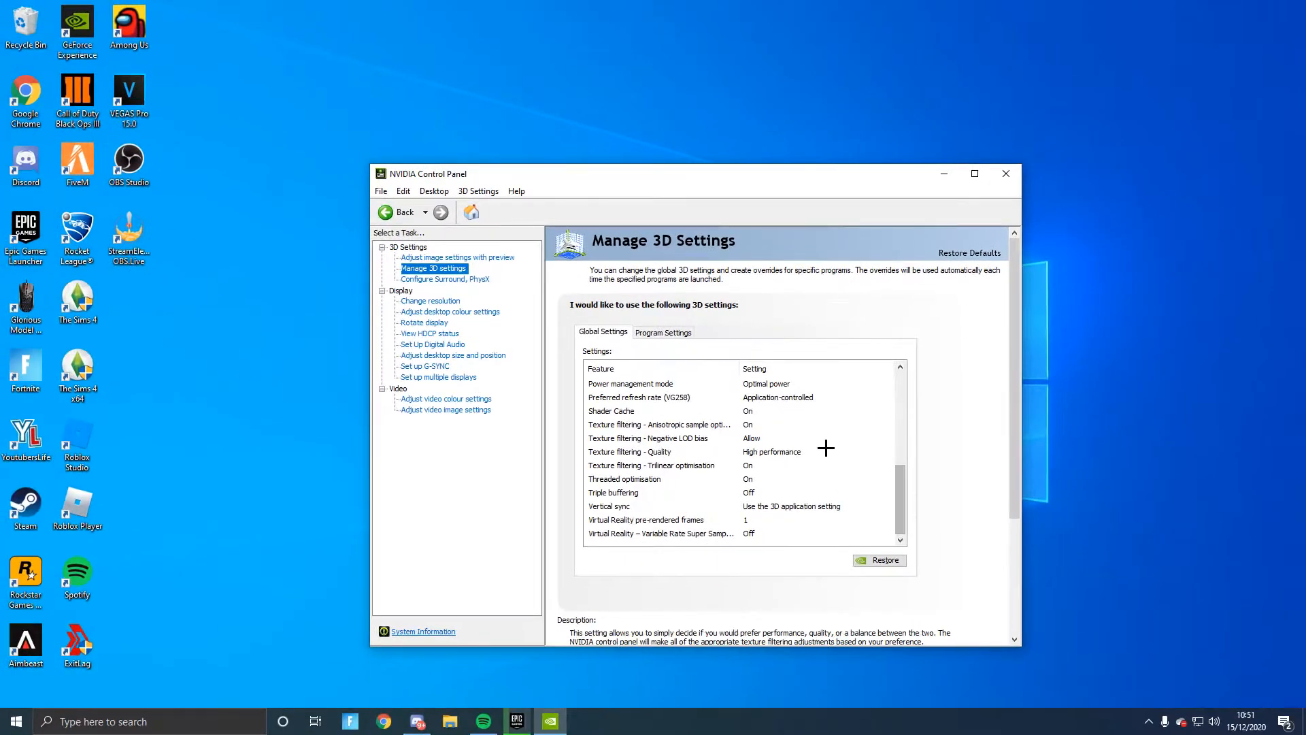
pyautogui.click(425, 366)
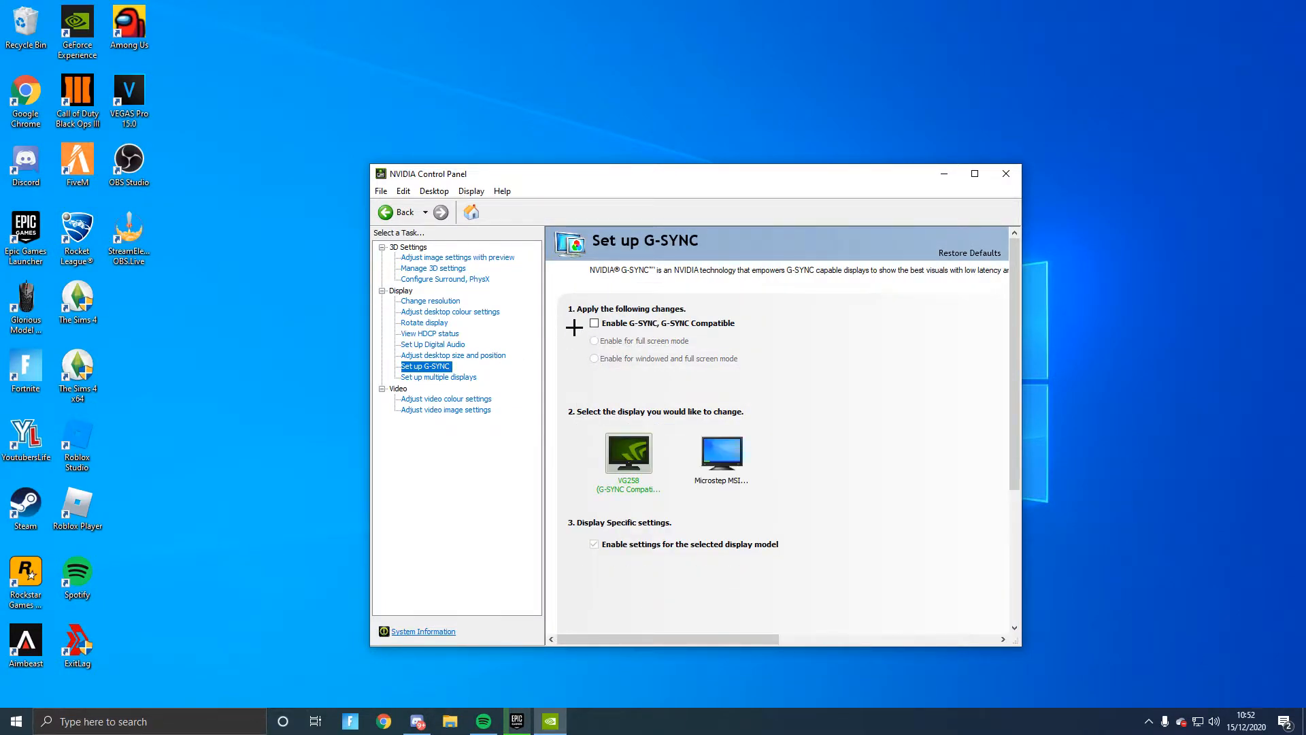
# Toggle G-SYNC, discard the unapplied change, and open Adjust Desktop Size and Position.
pyautogui.click(594, 323)
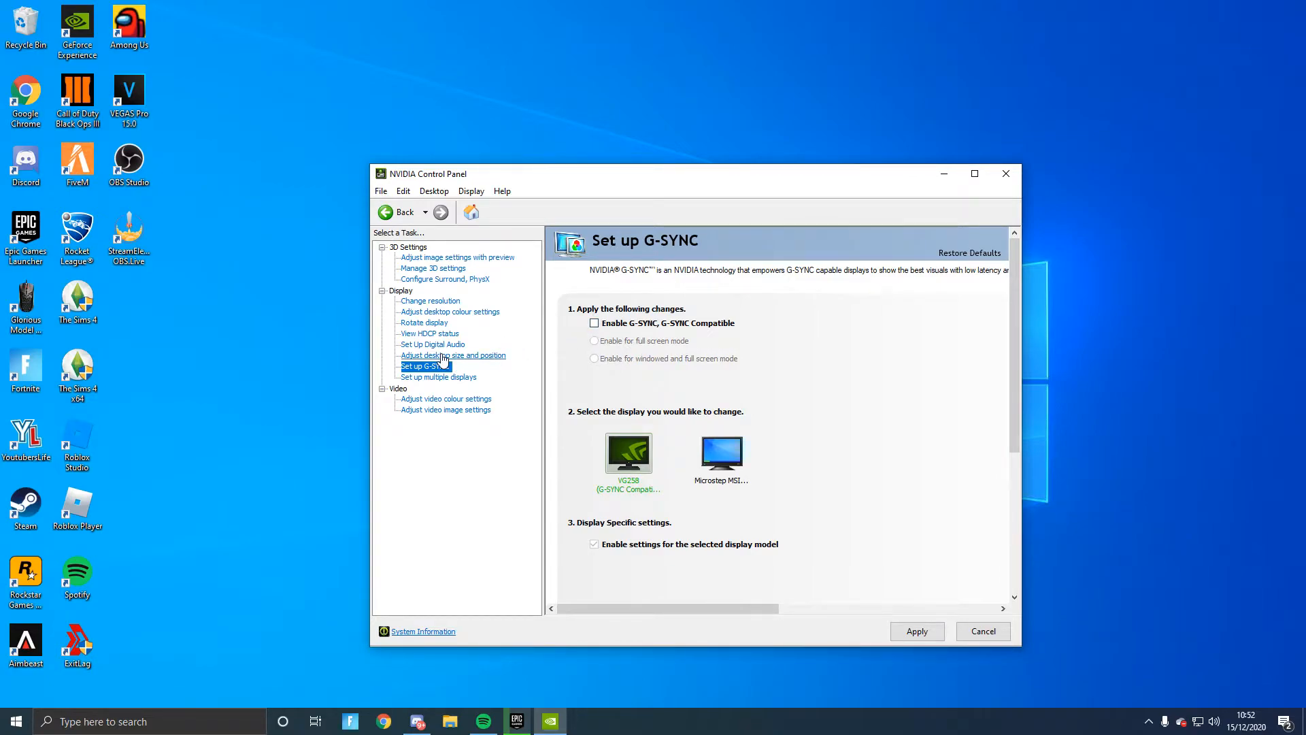
pyautogui.click(452, 355)
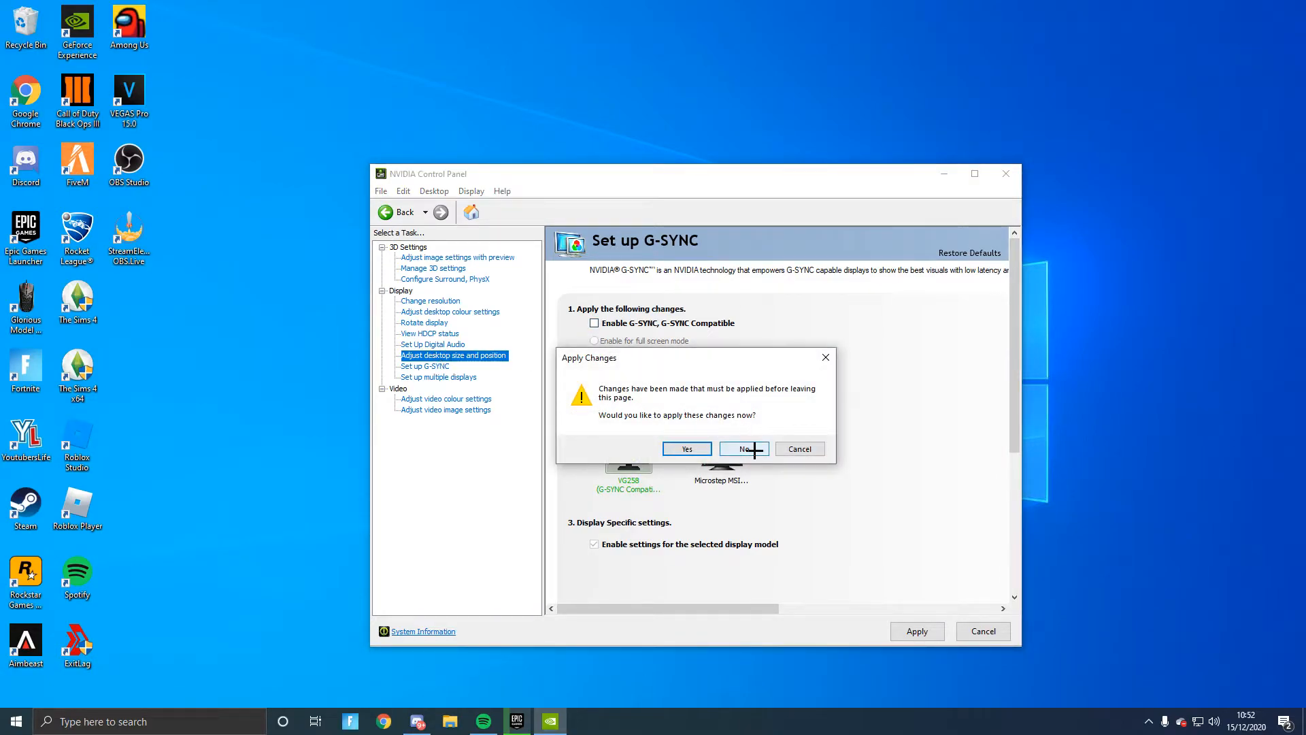
pyautogui.click(743, 448)
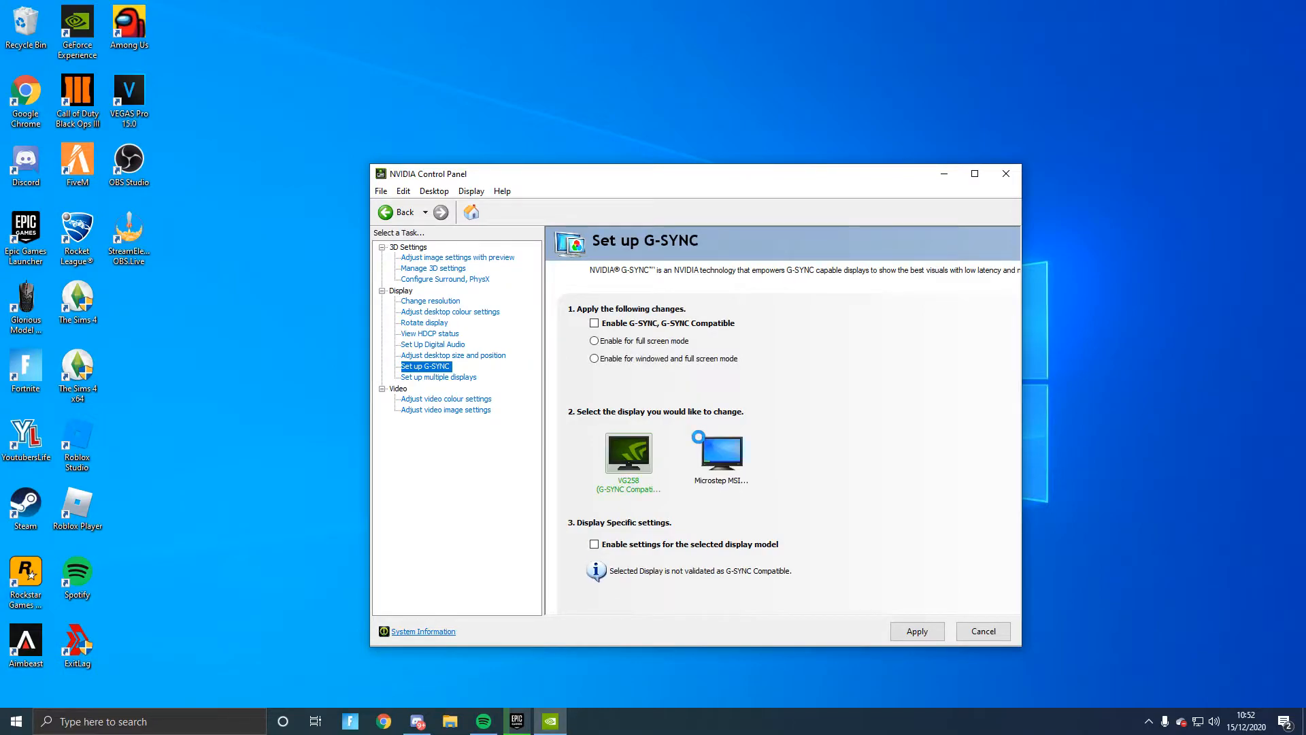
pyautogui.click(453, 355)
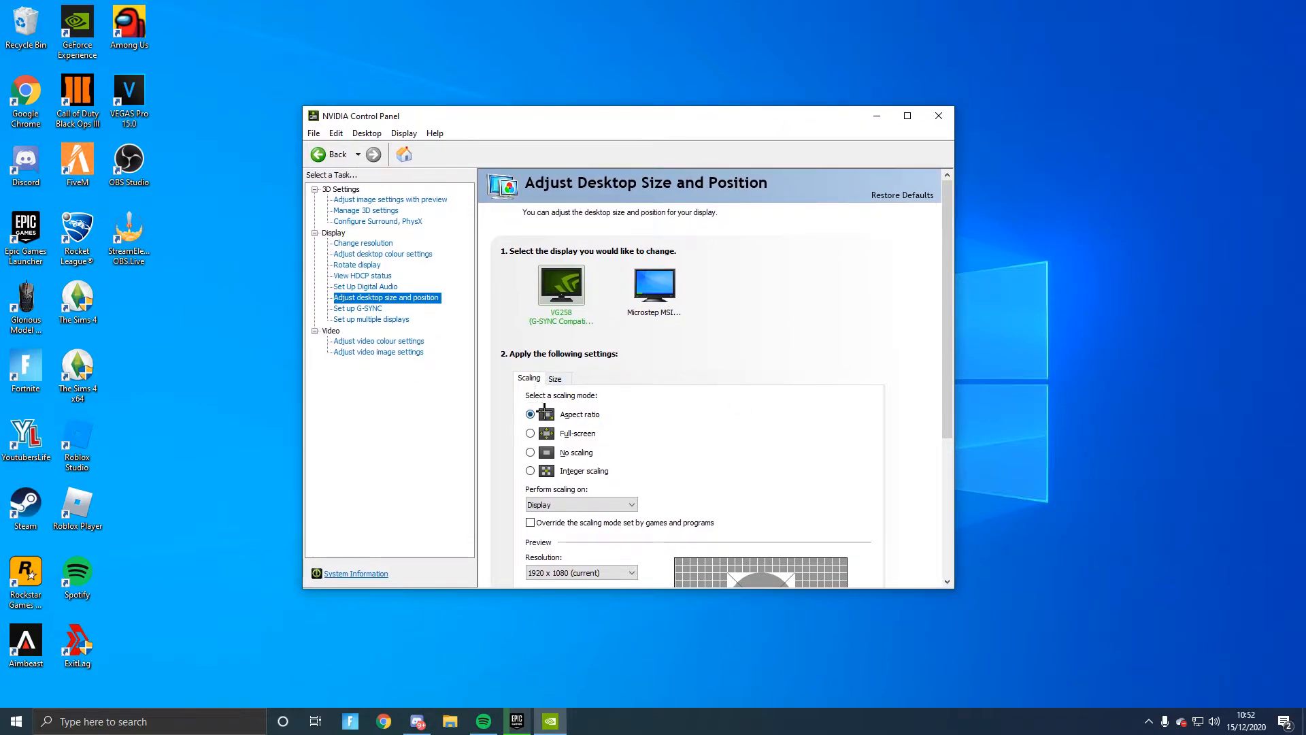
pyautogui.moveTo(708, 452)
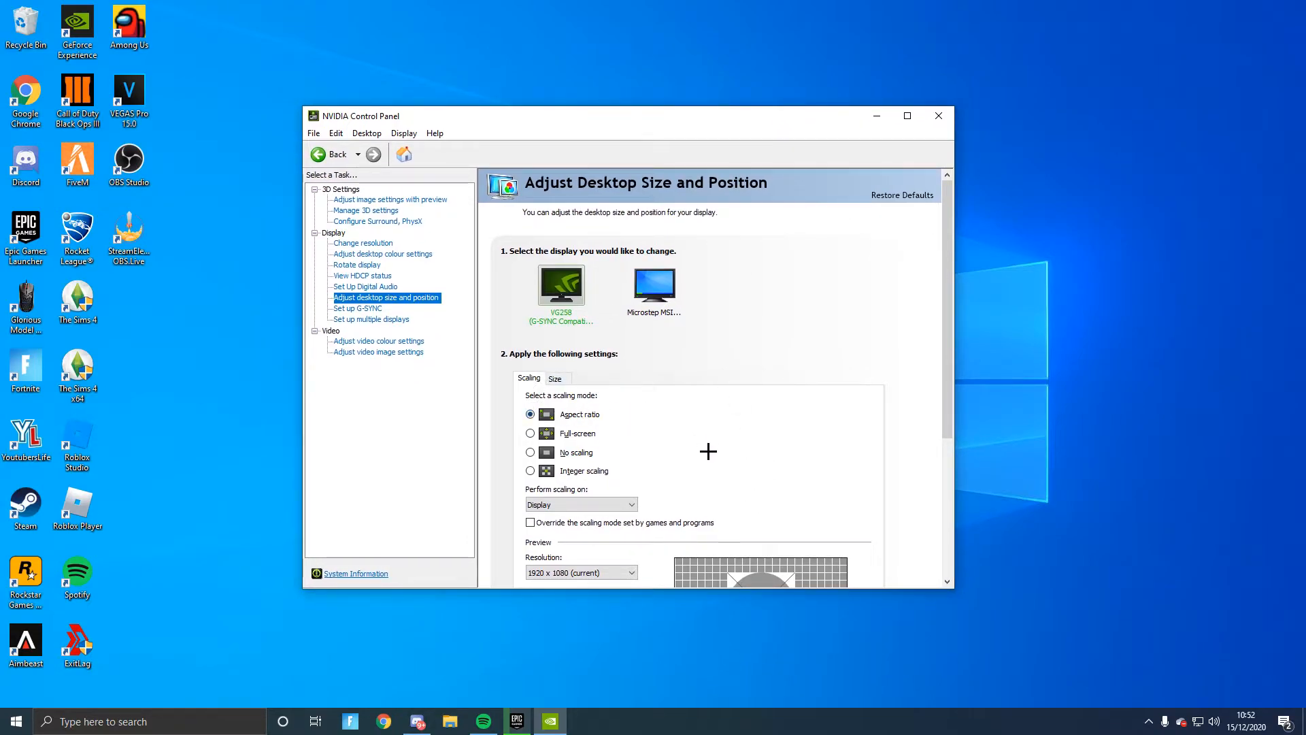
# Perform scaling on the GPU and set the refresh rate to 165Hz.
pyautogui.click(580, 504)
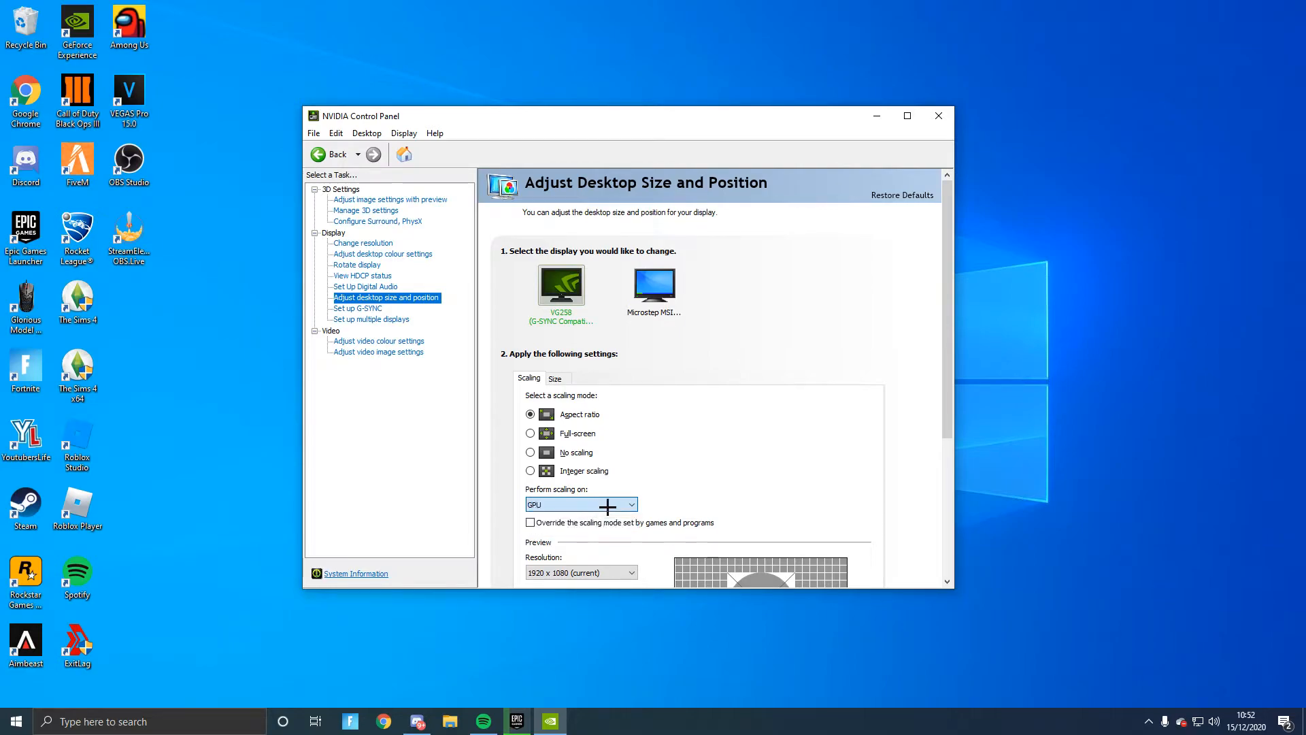
pyautogui.scroll(-3)
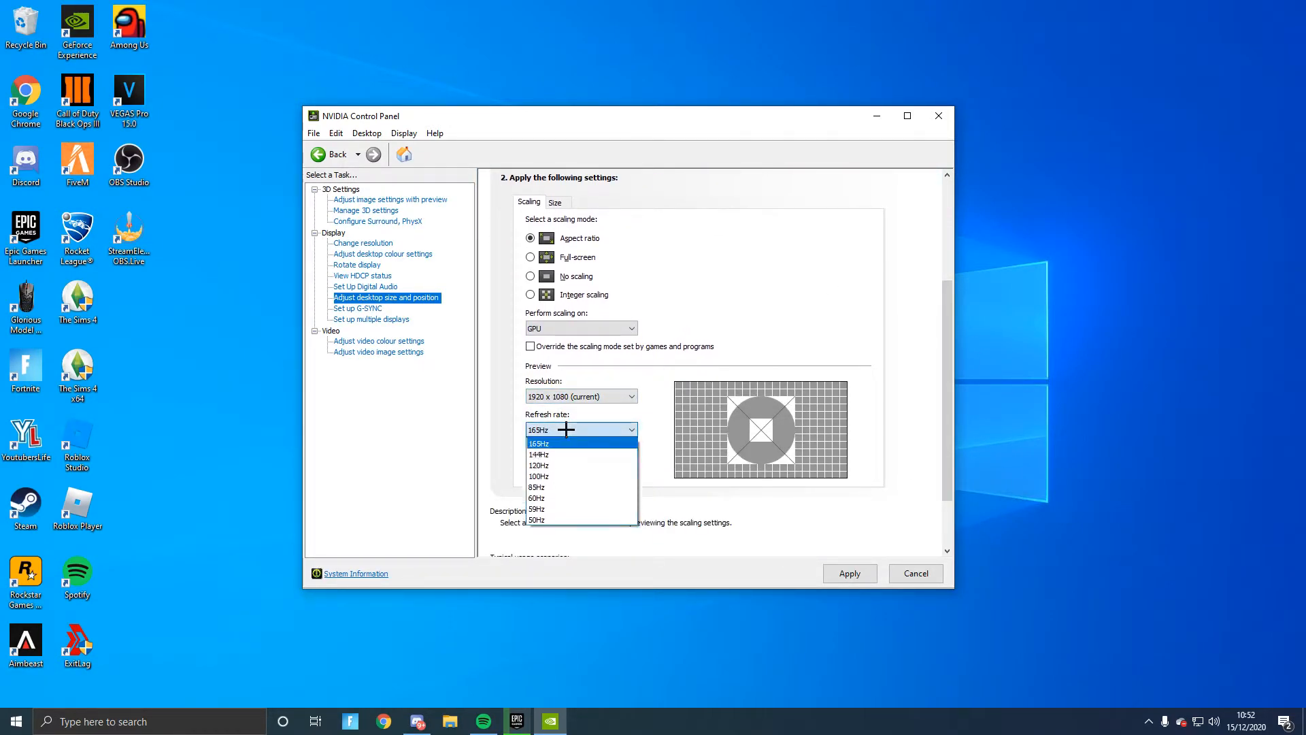
pyautogui.click(538, 442)
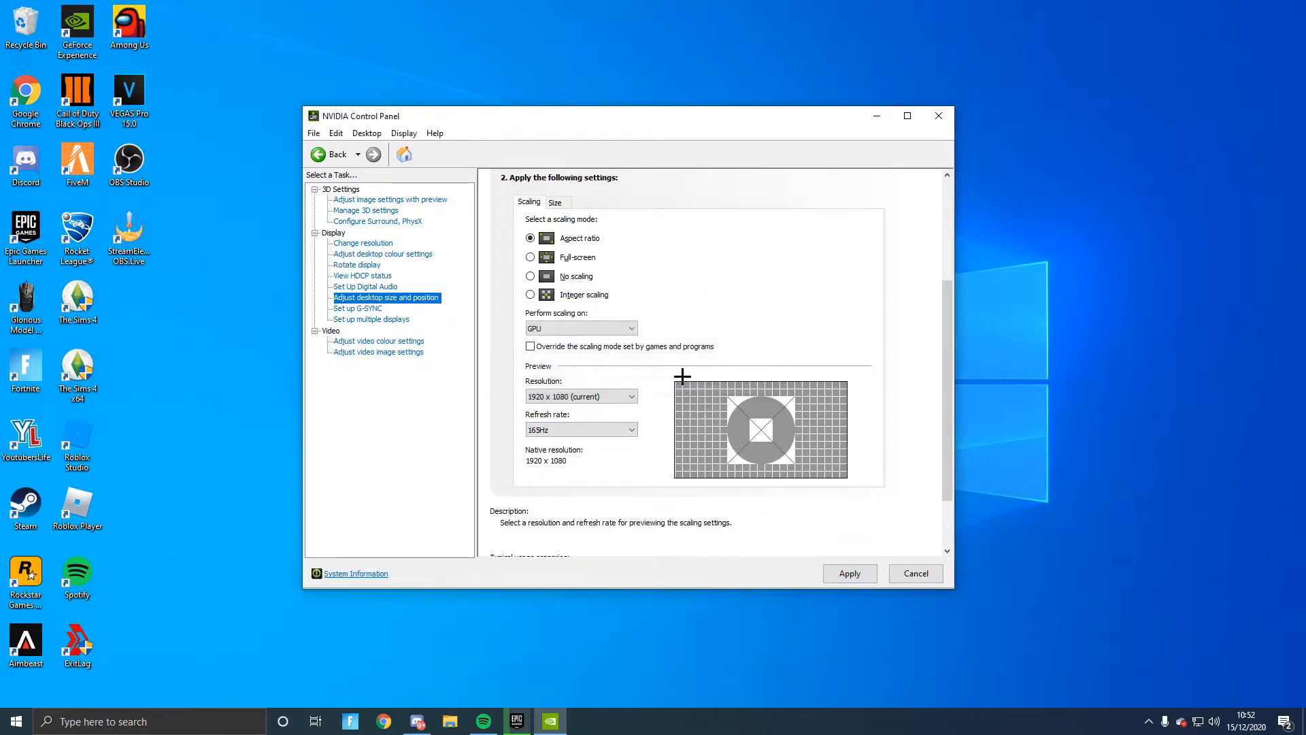
pyautogui.scroll(-3)
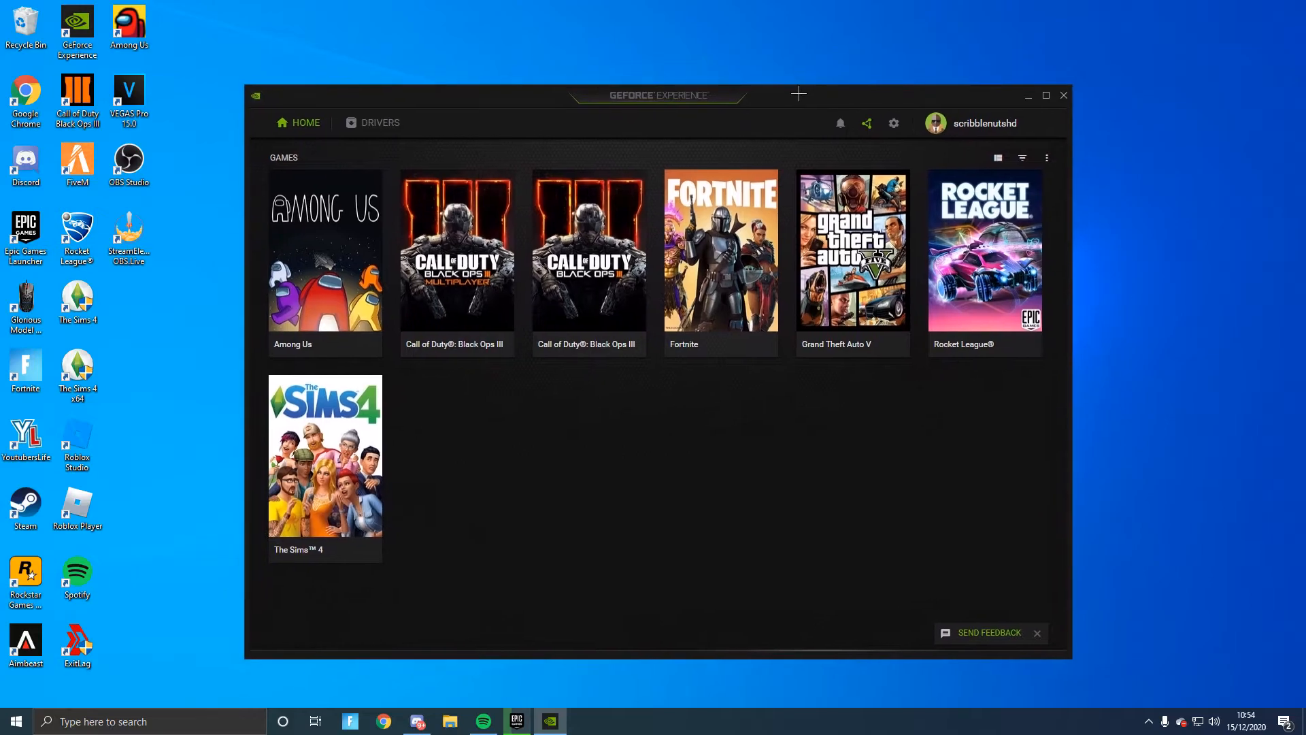
pyautogui.moveTo(894, 123)
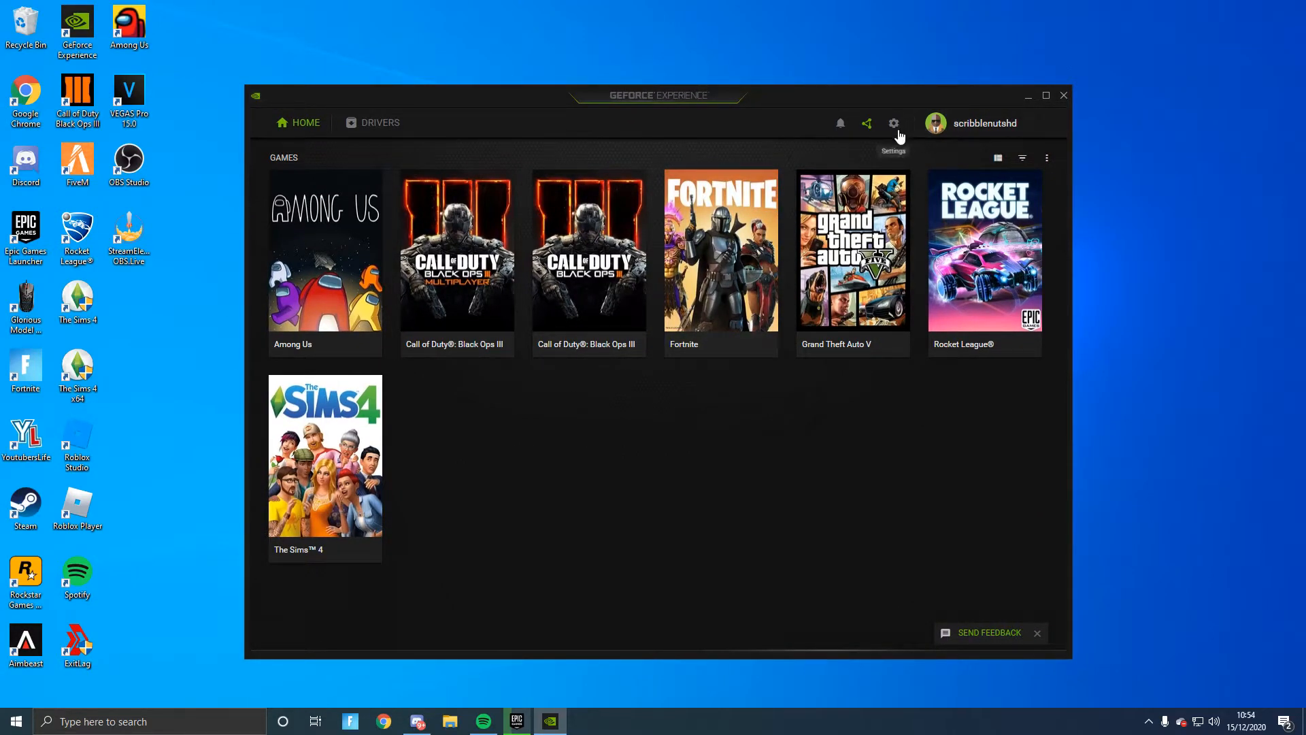
# Confirm In-Game Overlay is on in GeForce Experience General settings, then bring it up with Alt+Z.
pyautogui.click(894, 122)
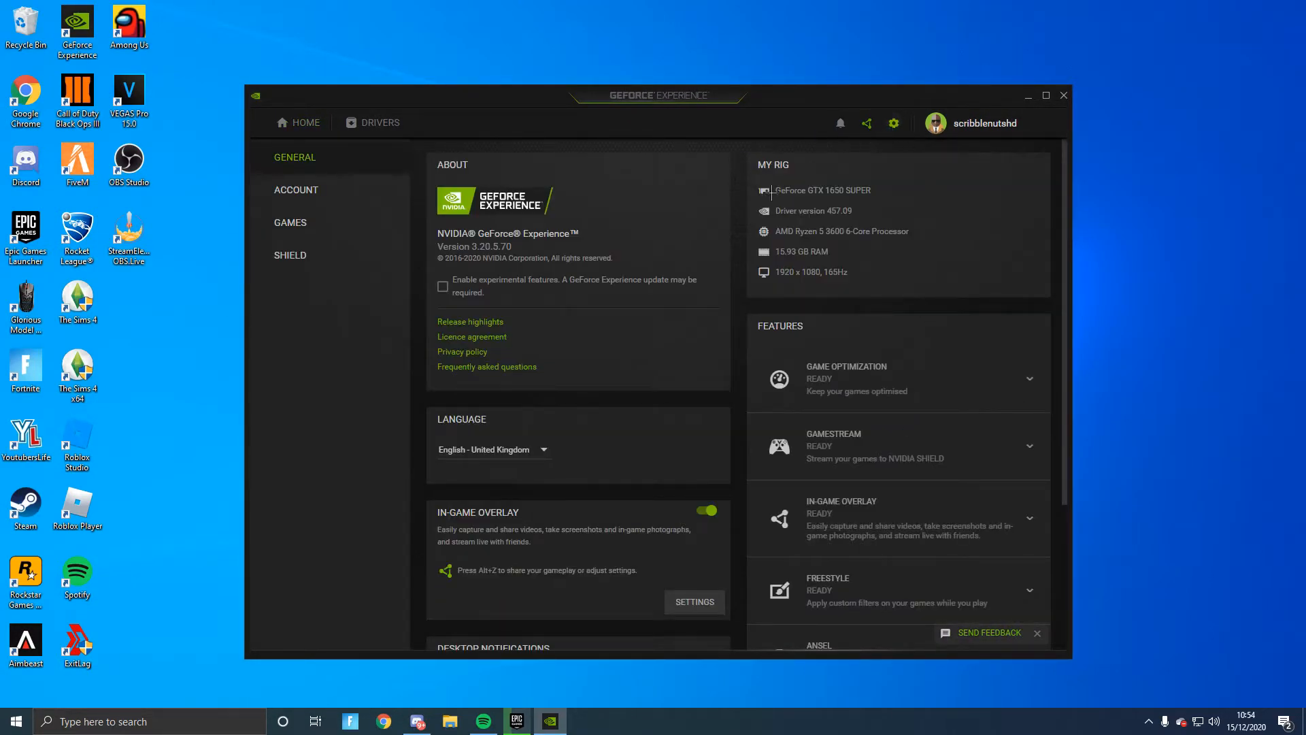
pyautogui.moveTo(627, 387)
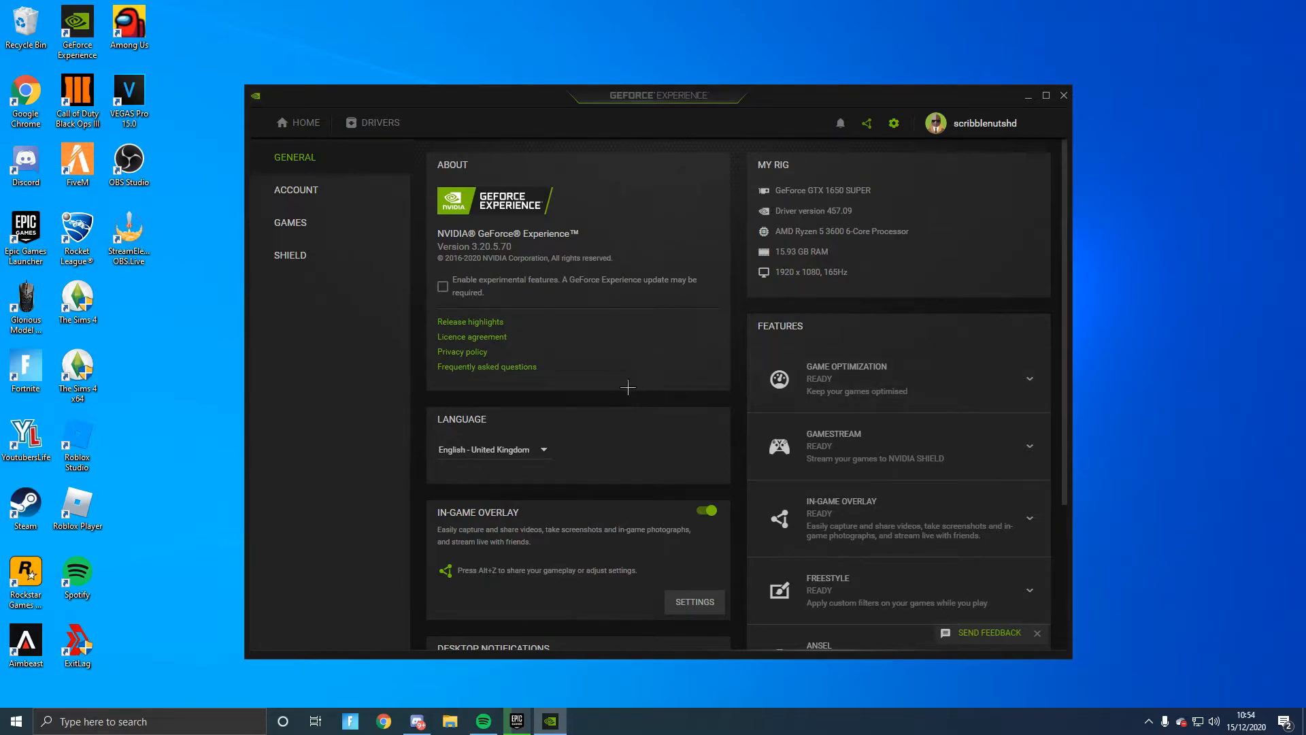
pyautogui.moveTo(747, 573)
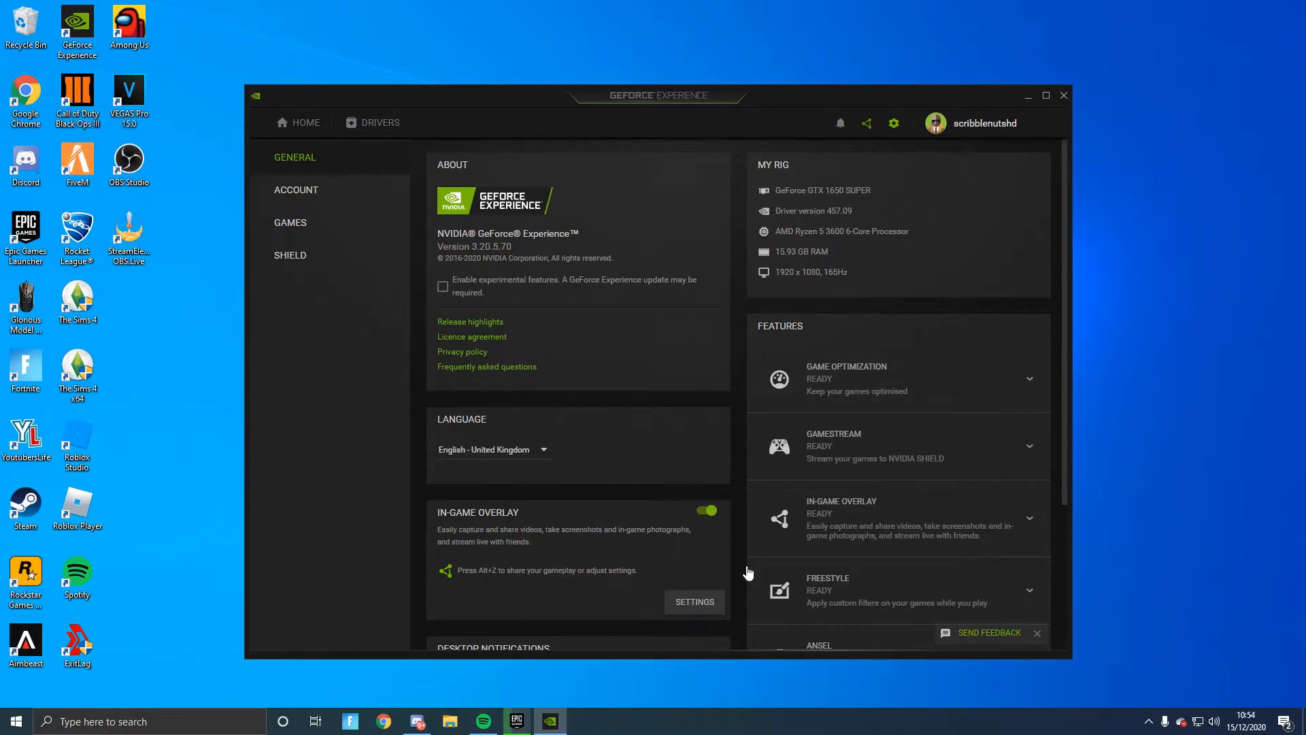
pyautogui.moveTo(698, 520)
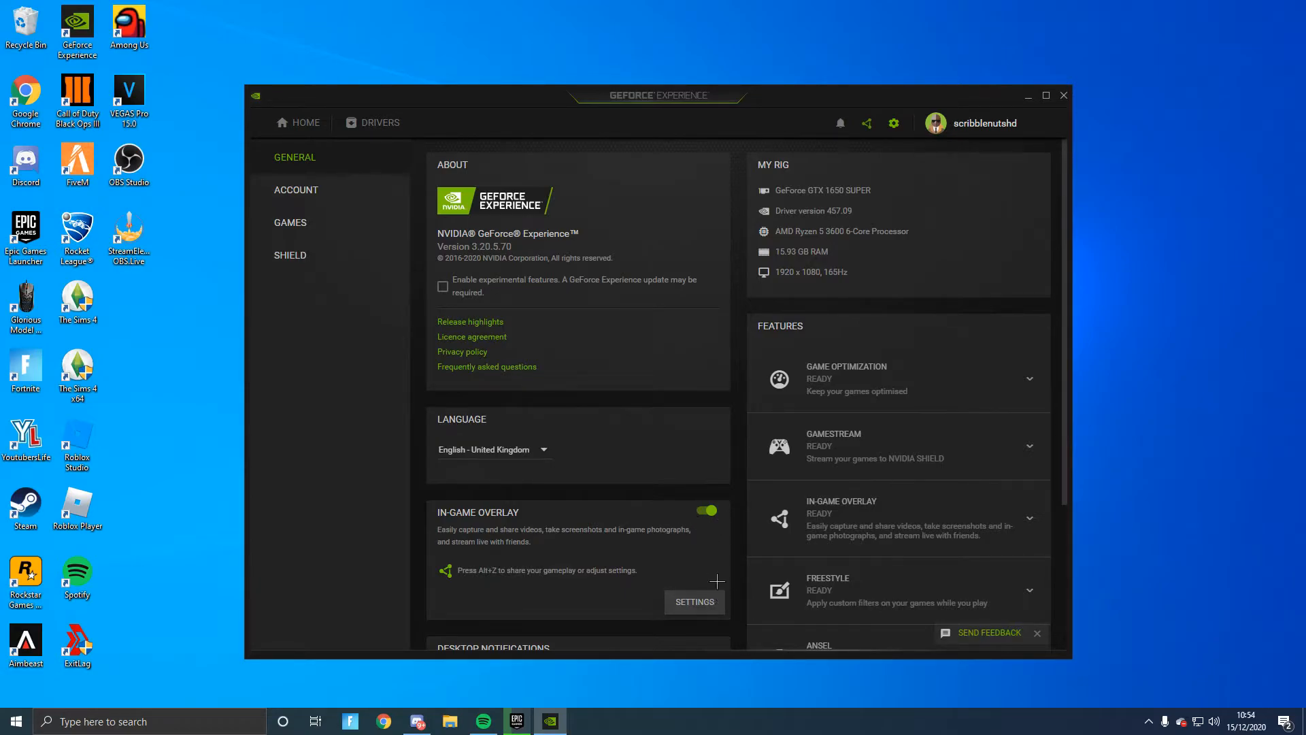
pyautogui.moveTo(645, 311)
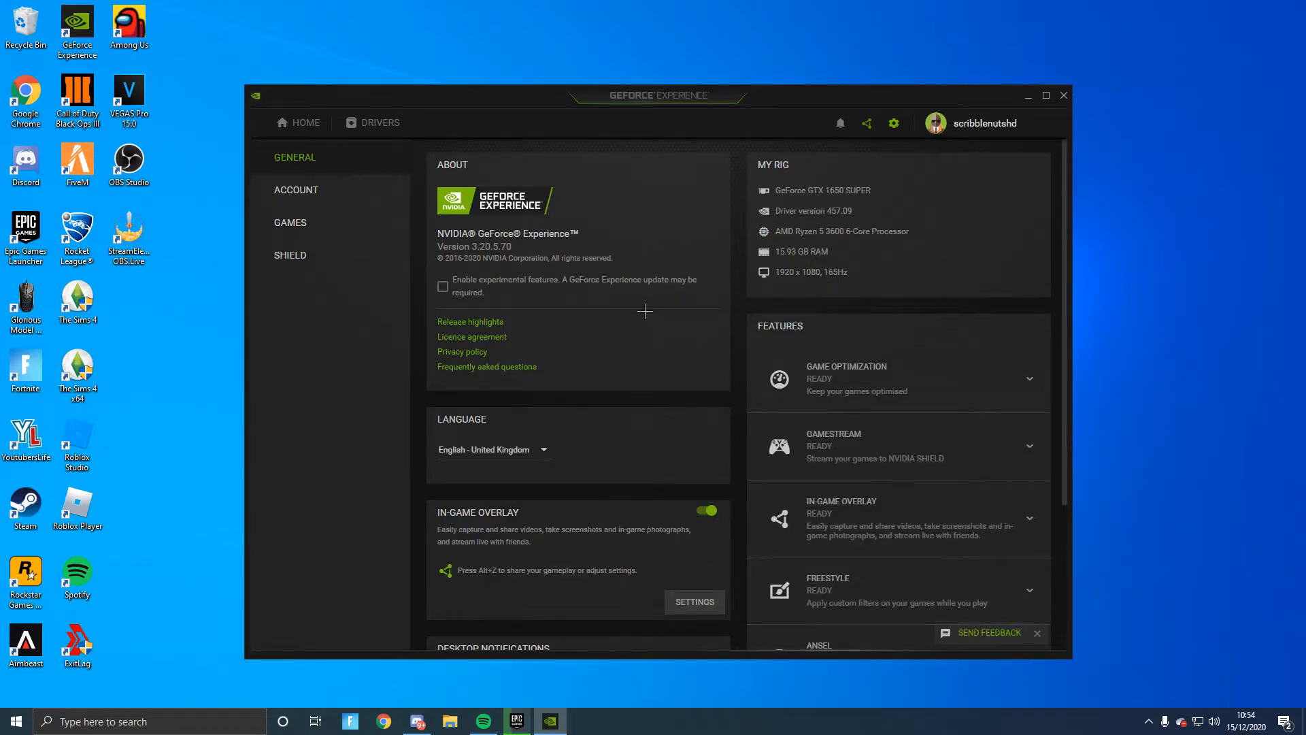
pyautogui.moveTo(675, 458)
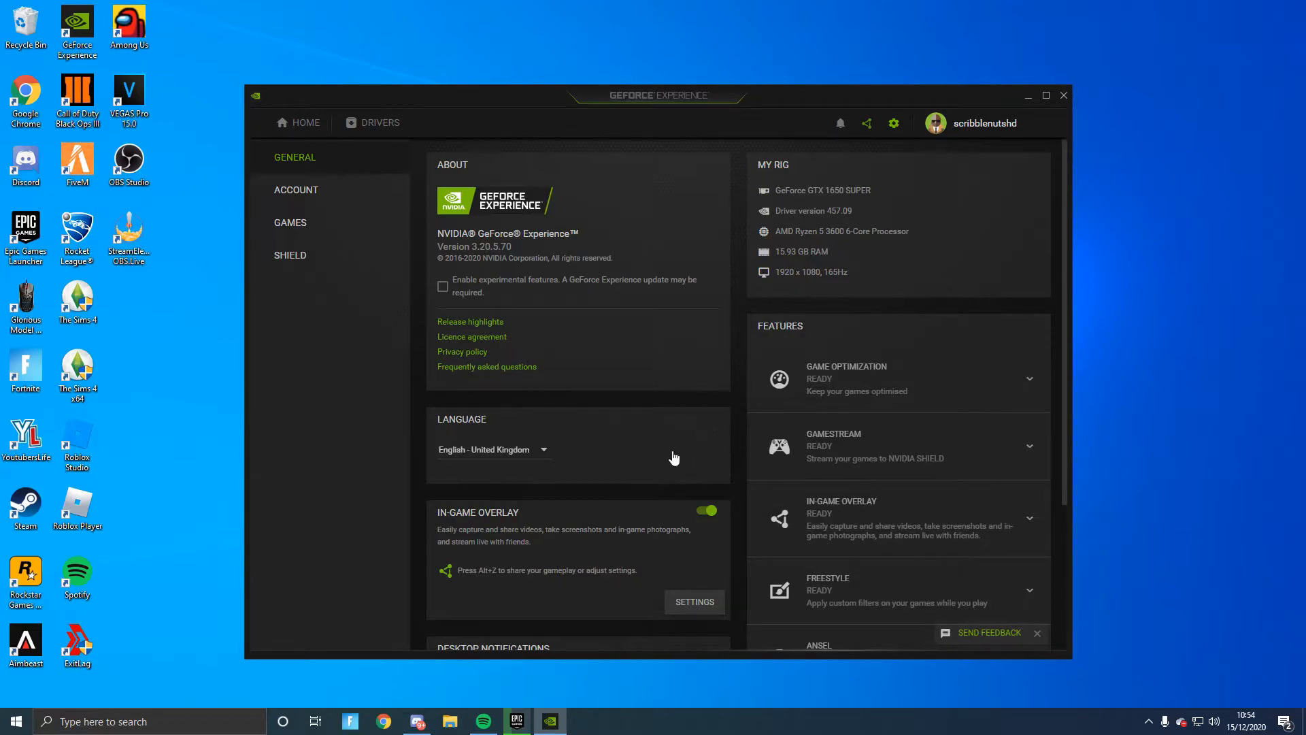
pyautogui.scroll(-3)
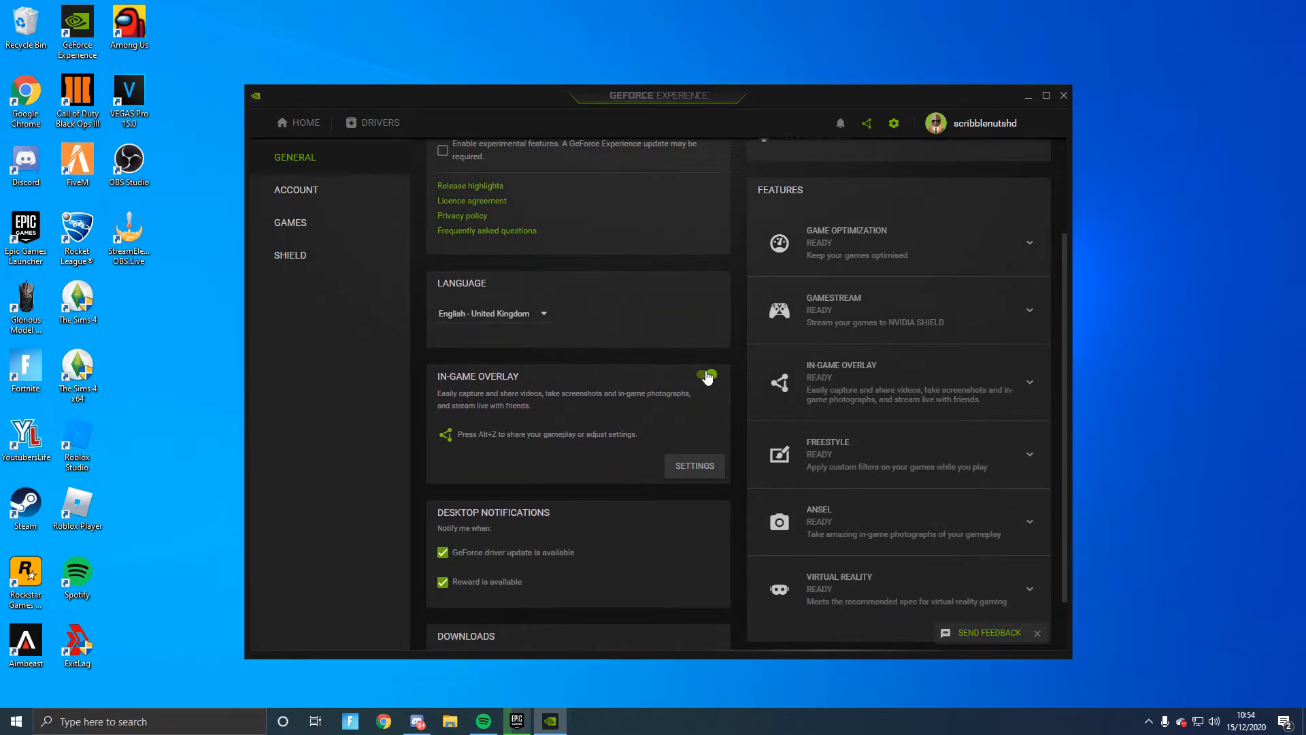
pyautogui.scroll(3)
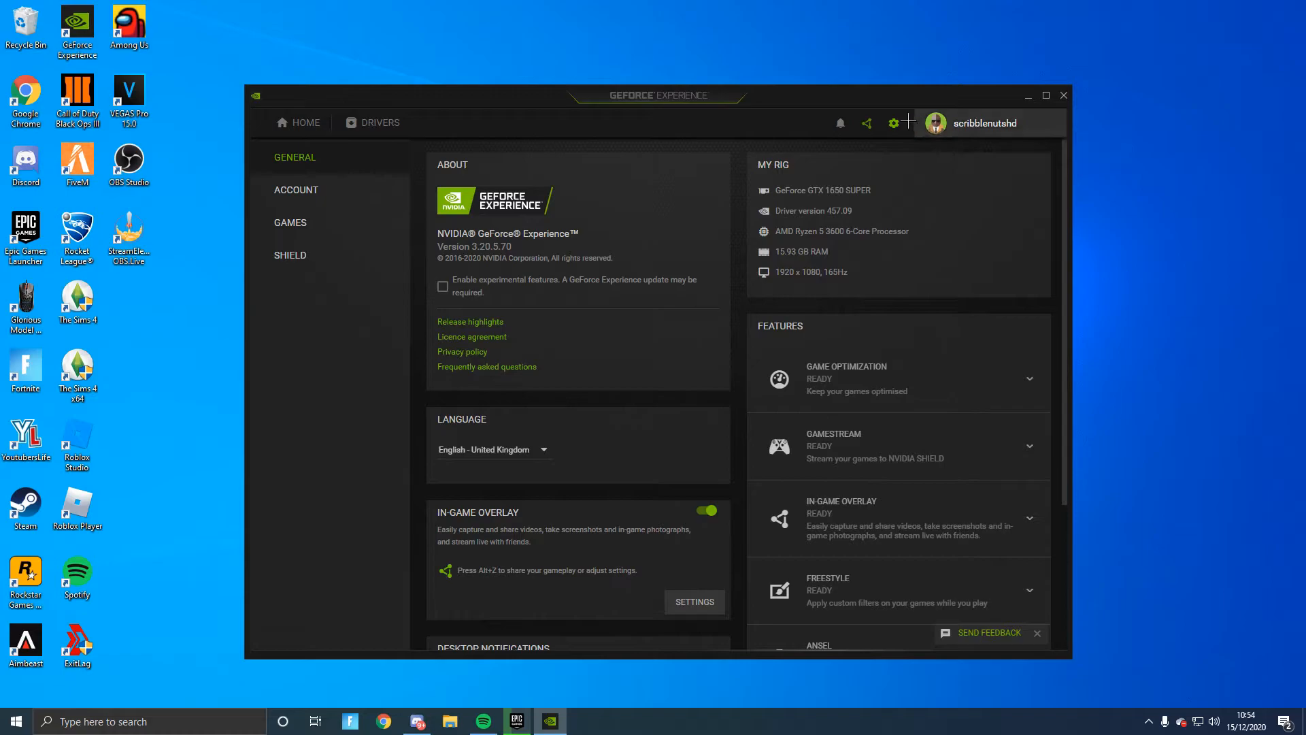
pyautogui.press('alt+z')
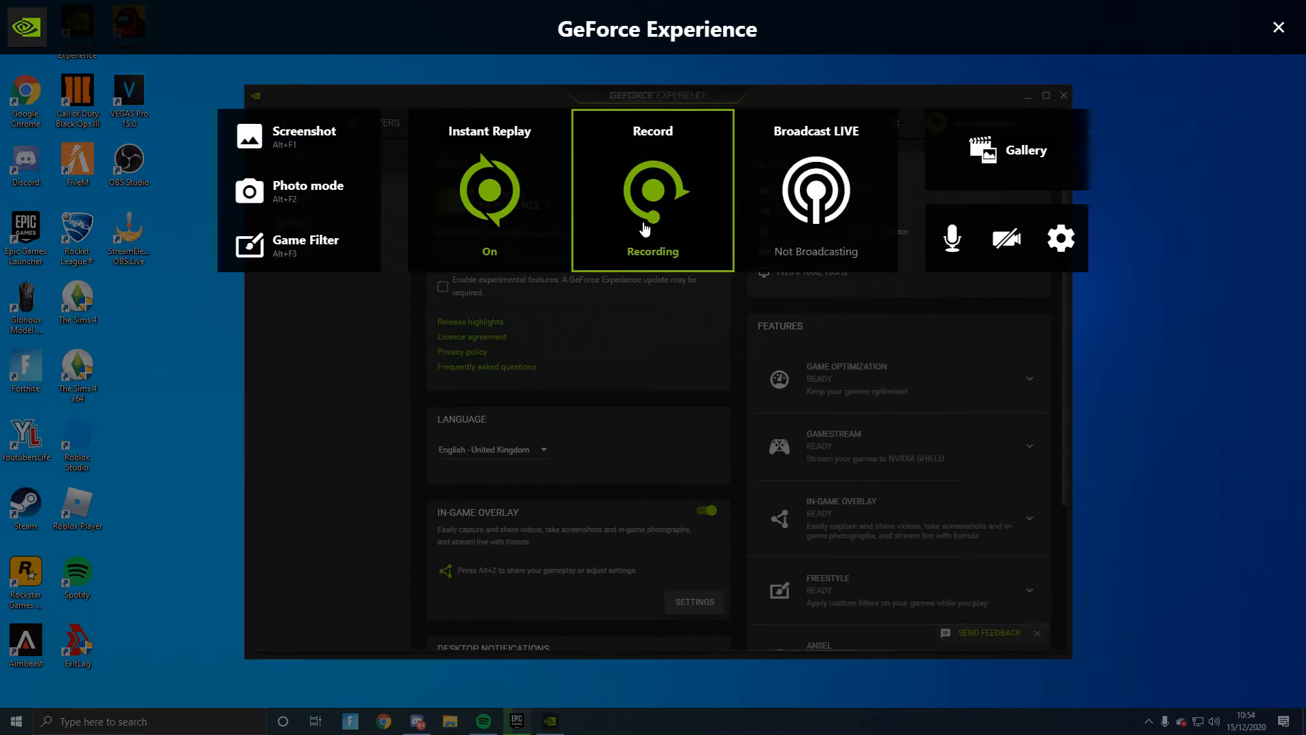
# Turn off Instant Replay and place the FPS counter at top-left in HUD layout.
pyautogui.click(489, 189)
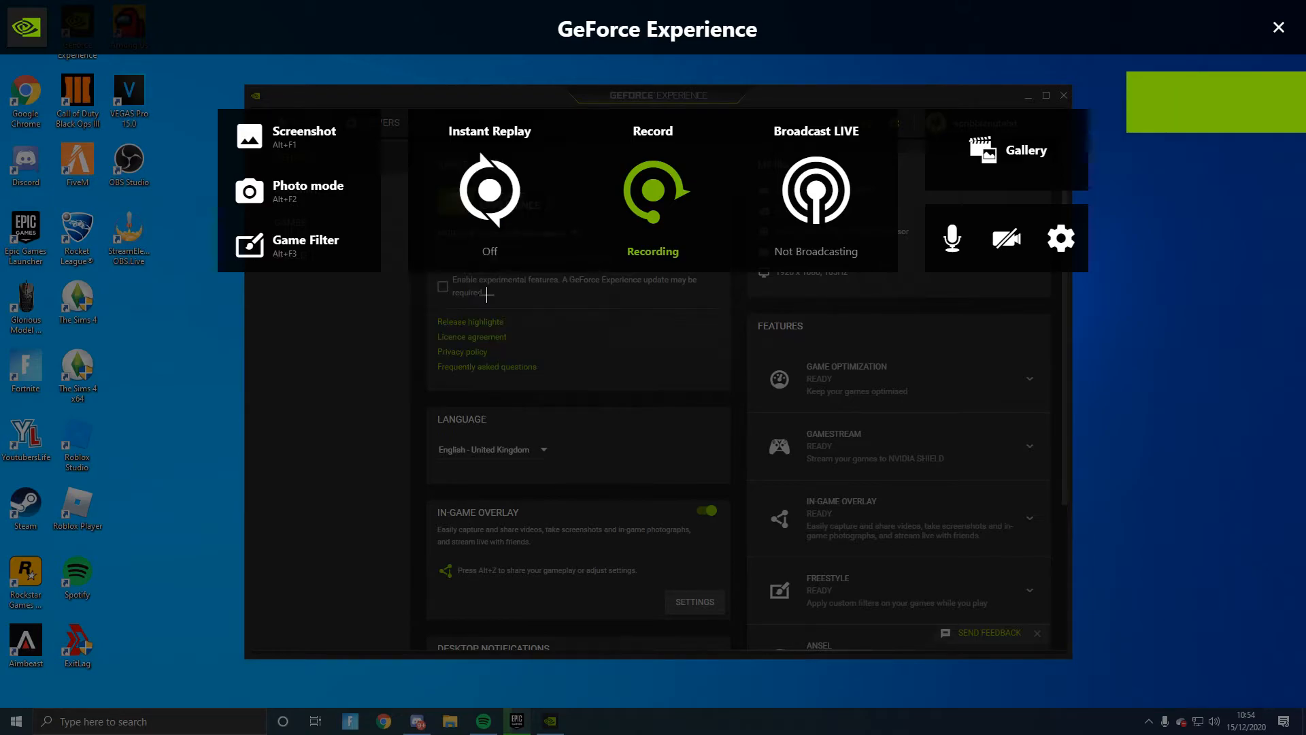
pyautogui.click(490, 188)
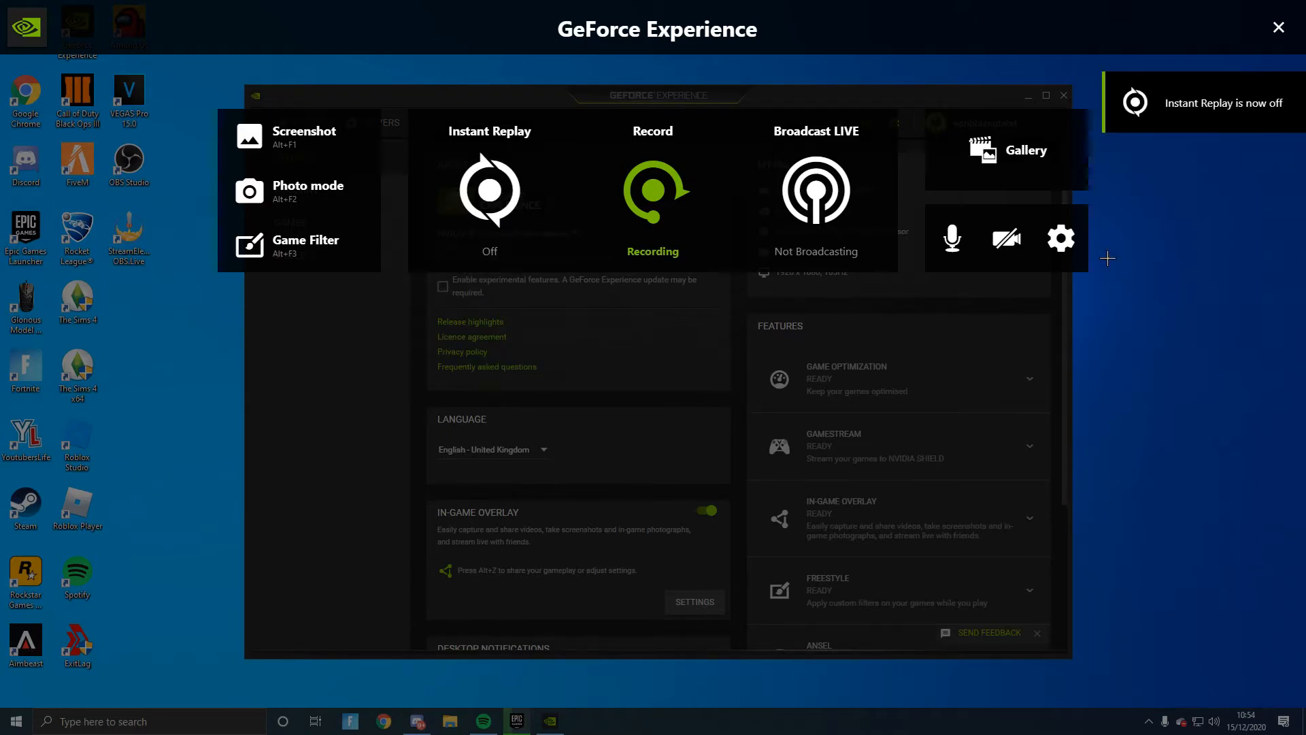
pyautogui.click(1060, 238)
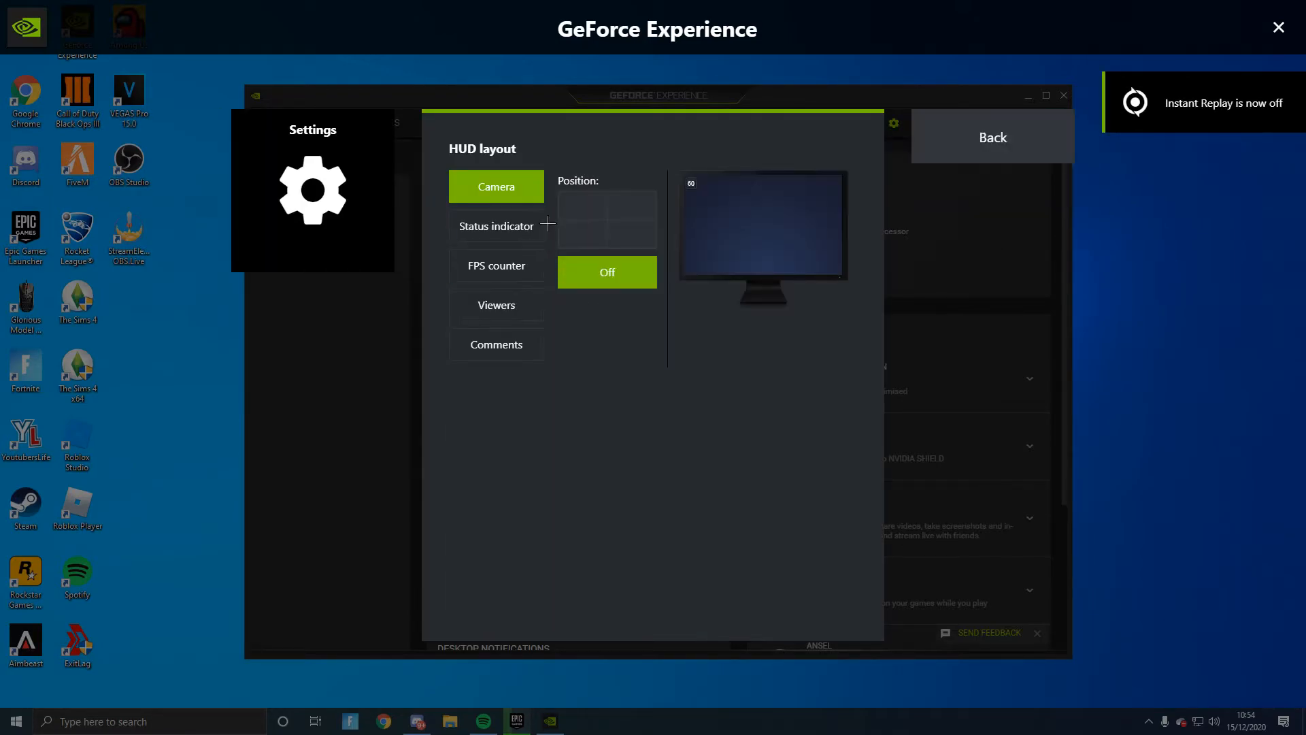
pyautogui.click(496, 265)
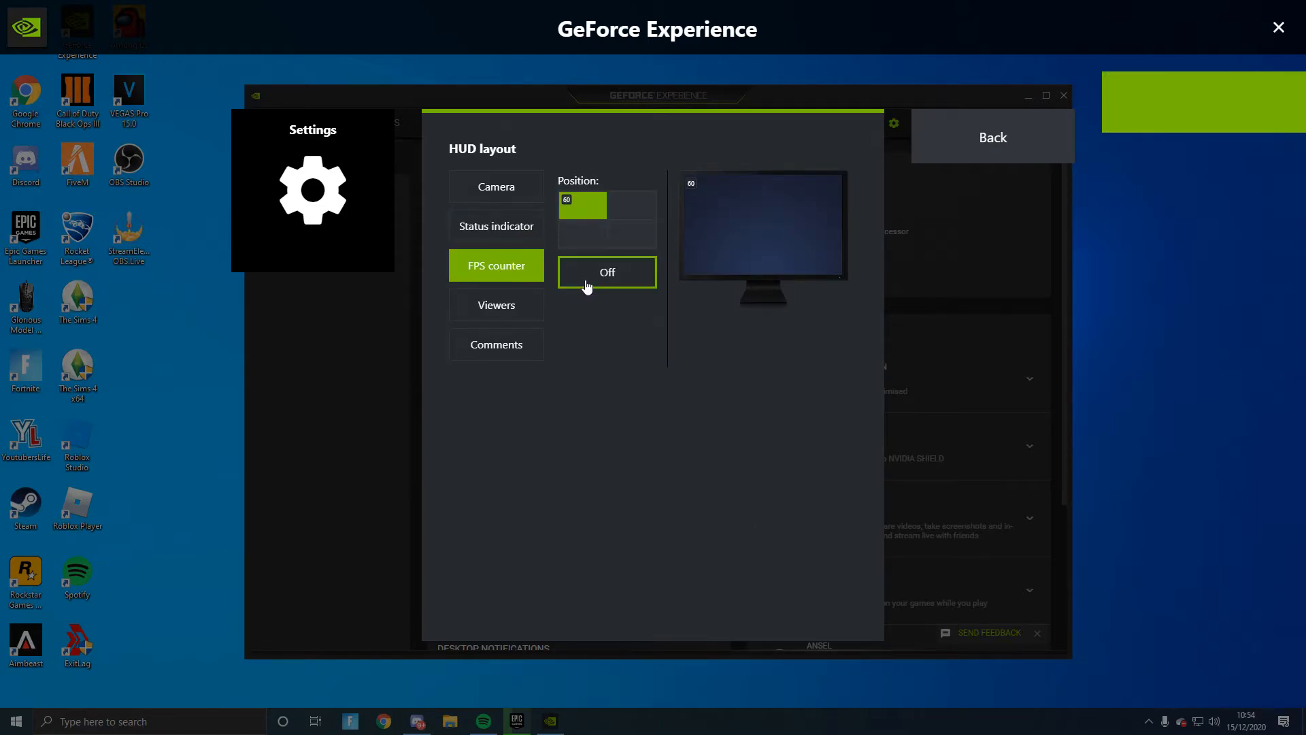
pyautogui.click(496, 344)
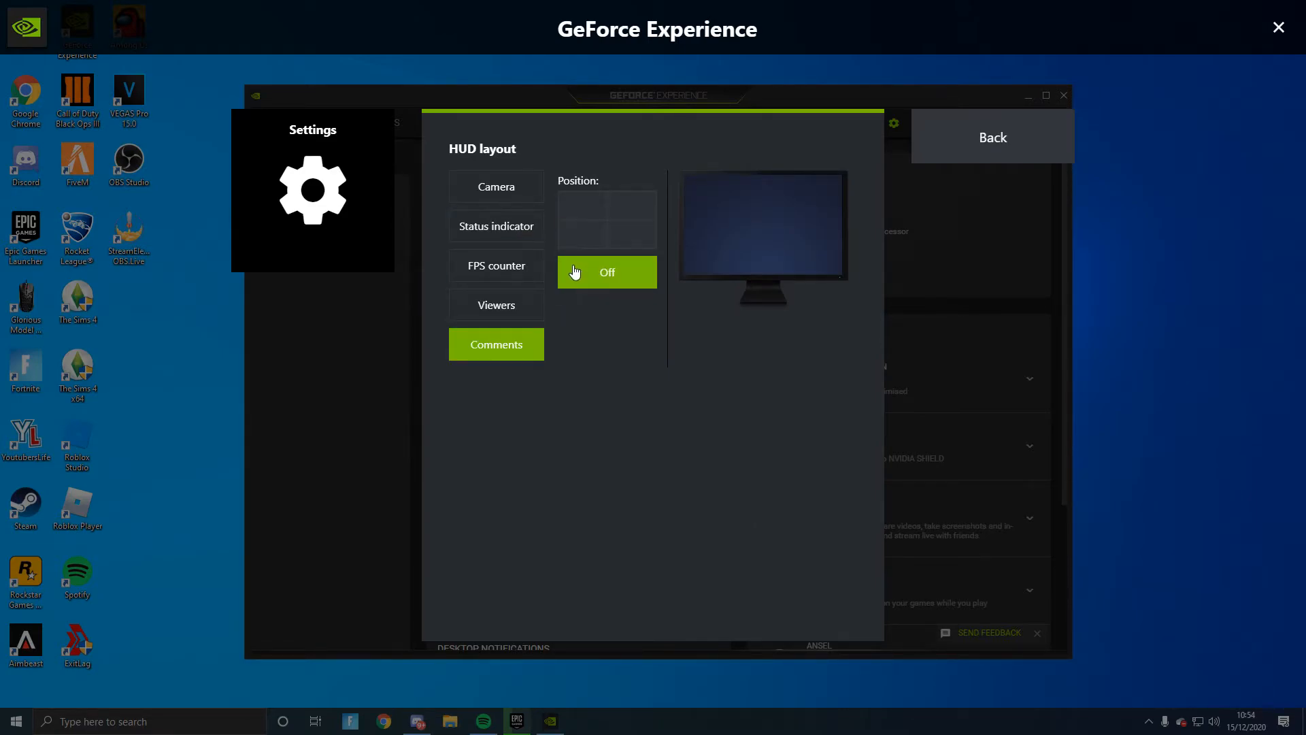
pyautogui.click(496, 265)
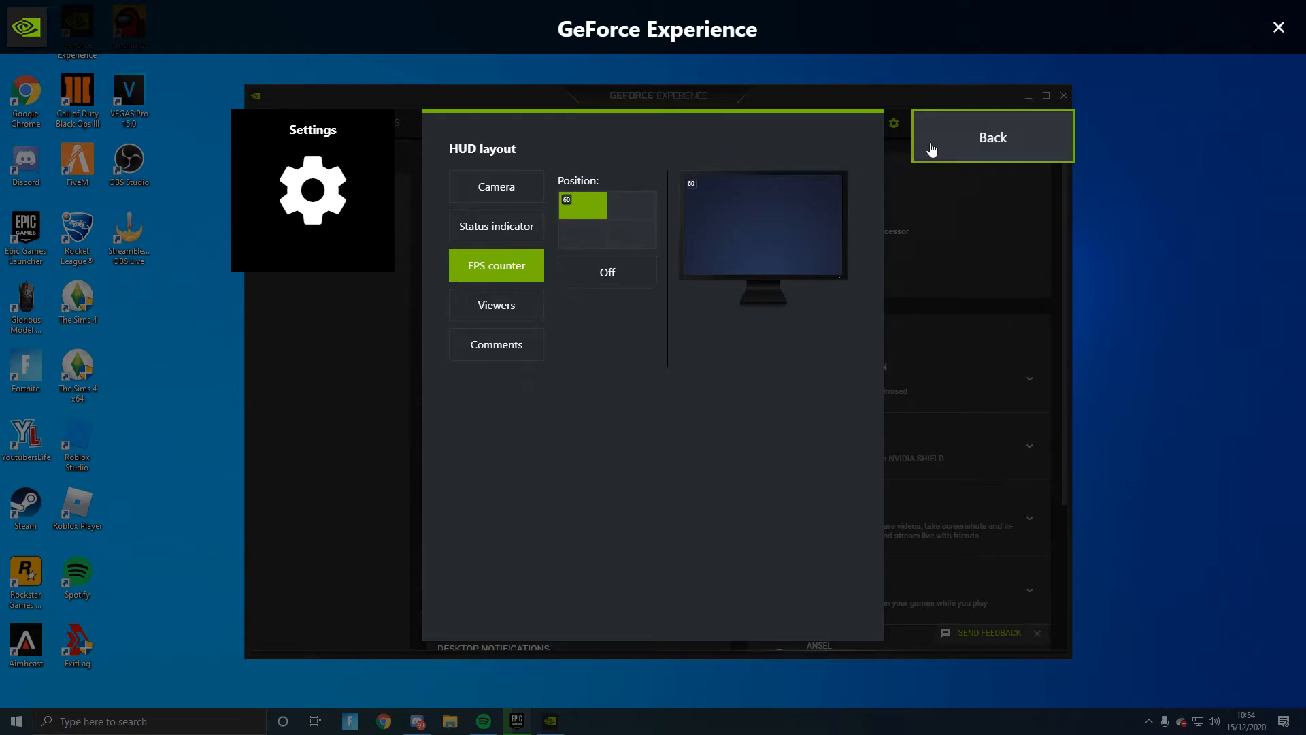
# Close the overlay settings and open Fortnite's settings from the game menu.
pyautogui.click(991, 136)
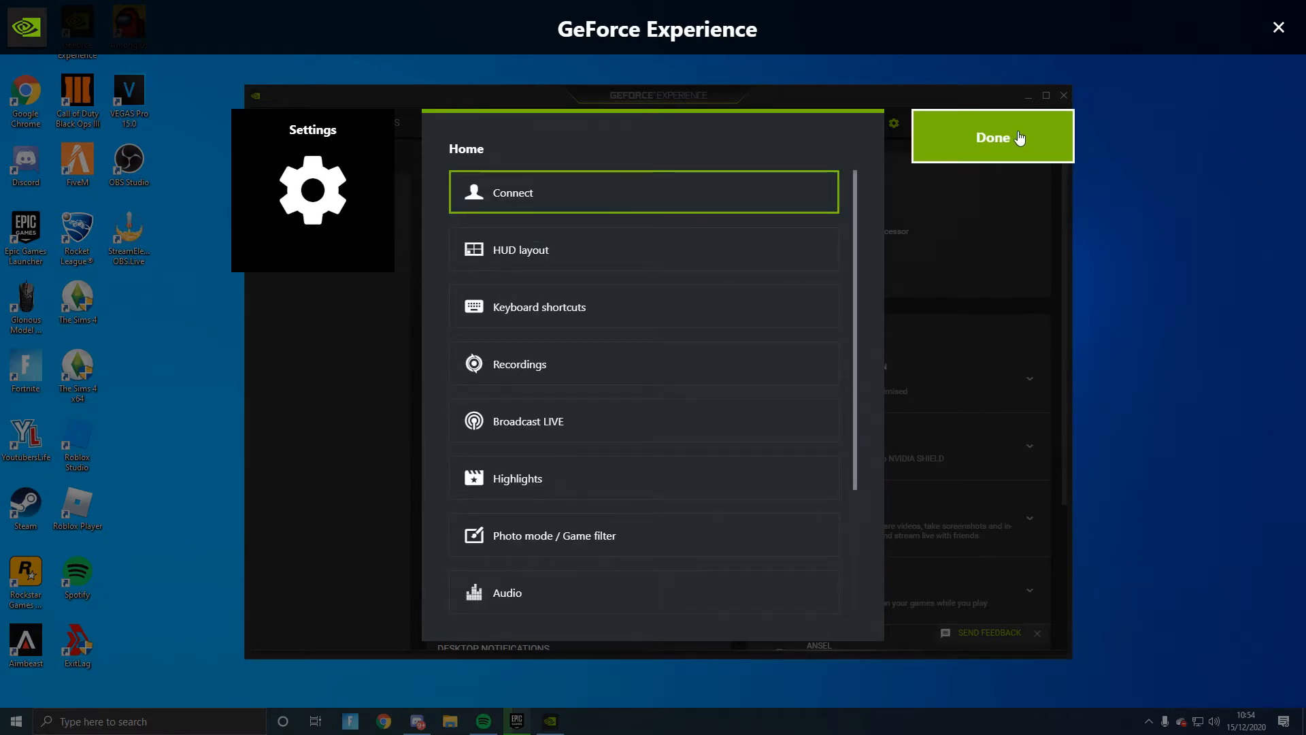
pyautogui.click(991, 137)
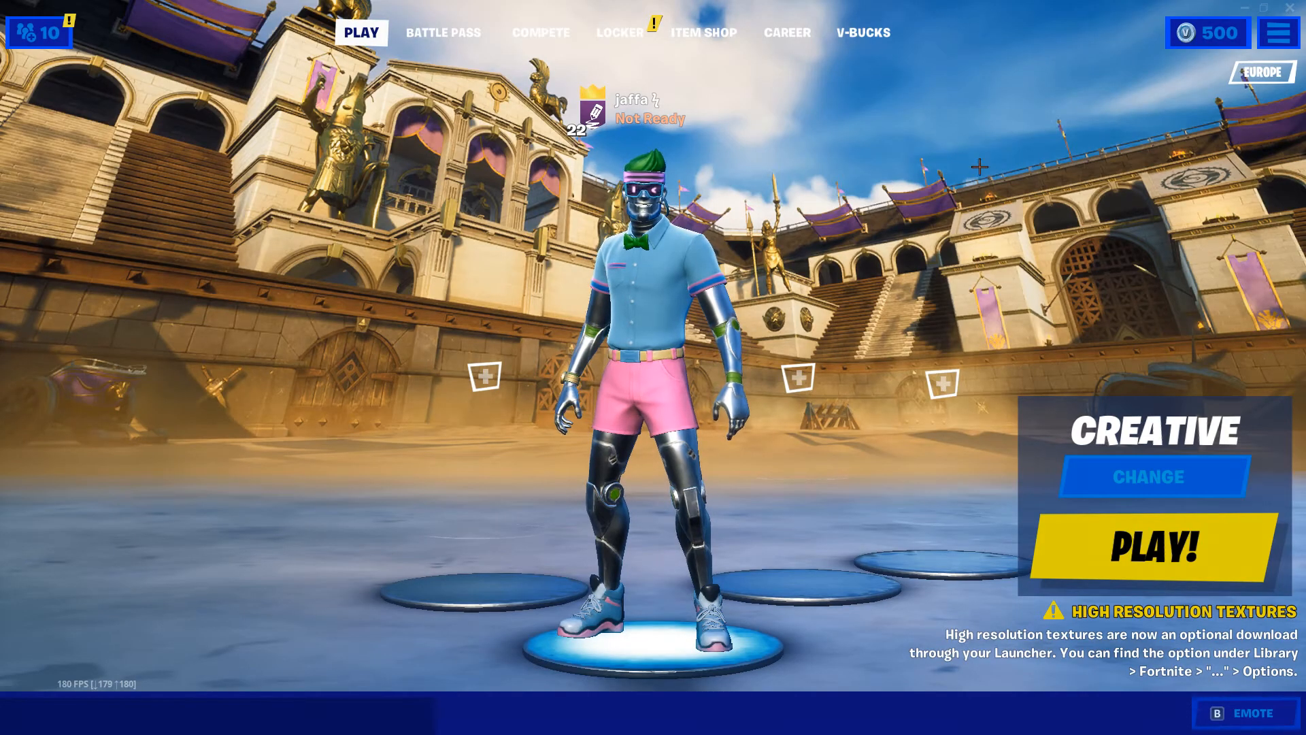
pyautogui.click(1277, 33)
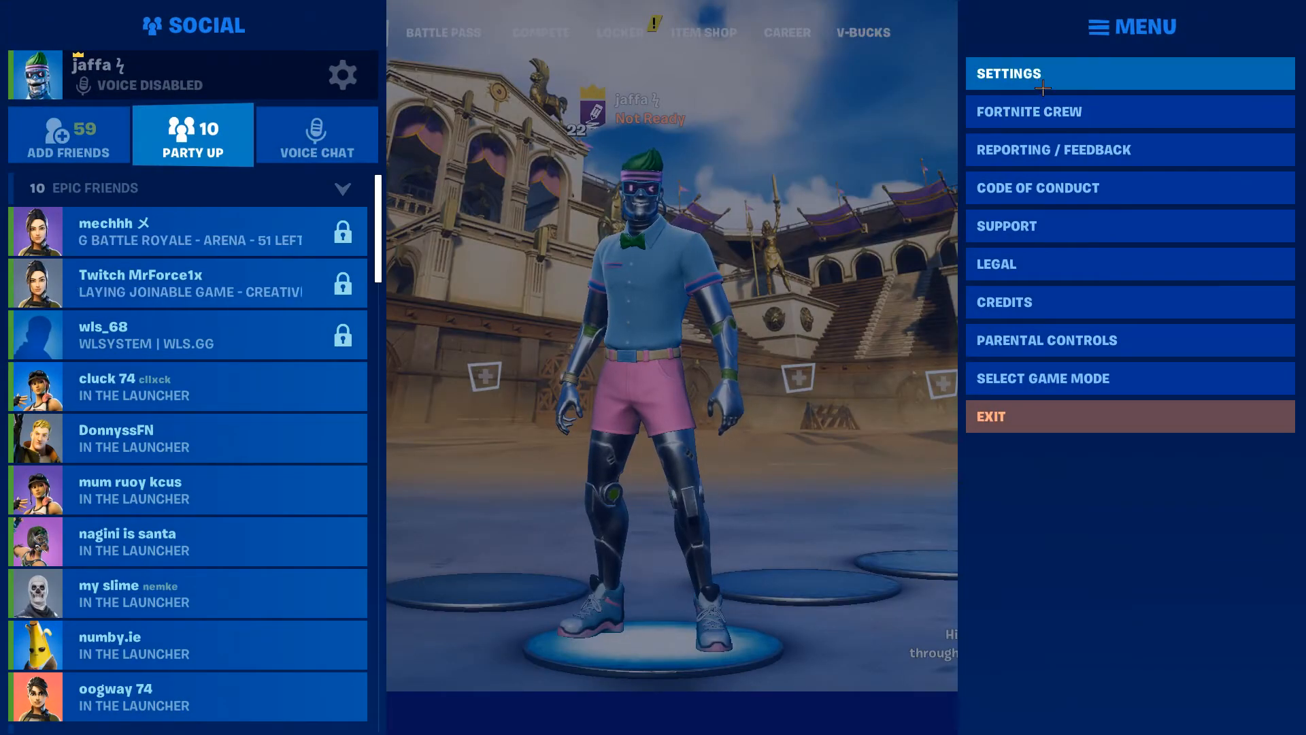
pyautogui.click(1009, 73)
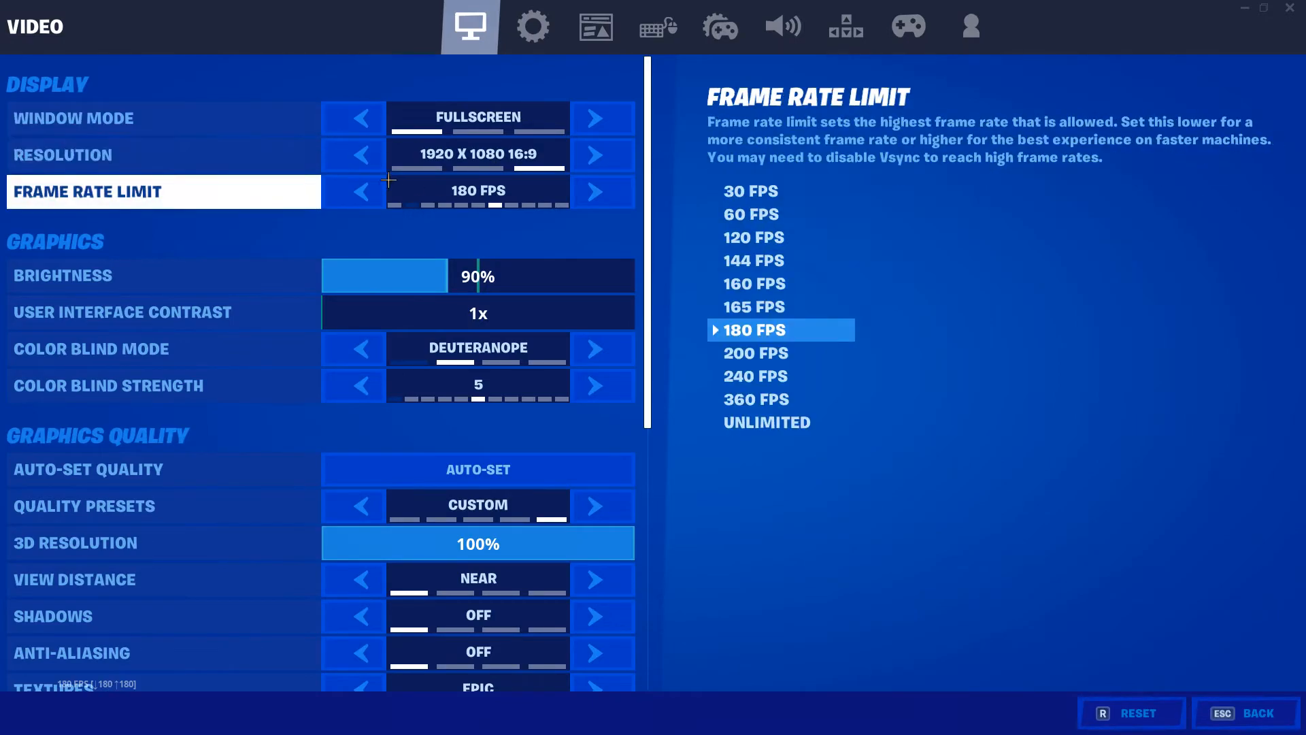
pyautogui.moveTo(505, 259)
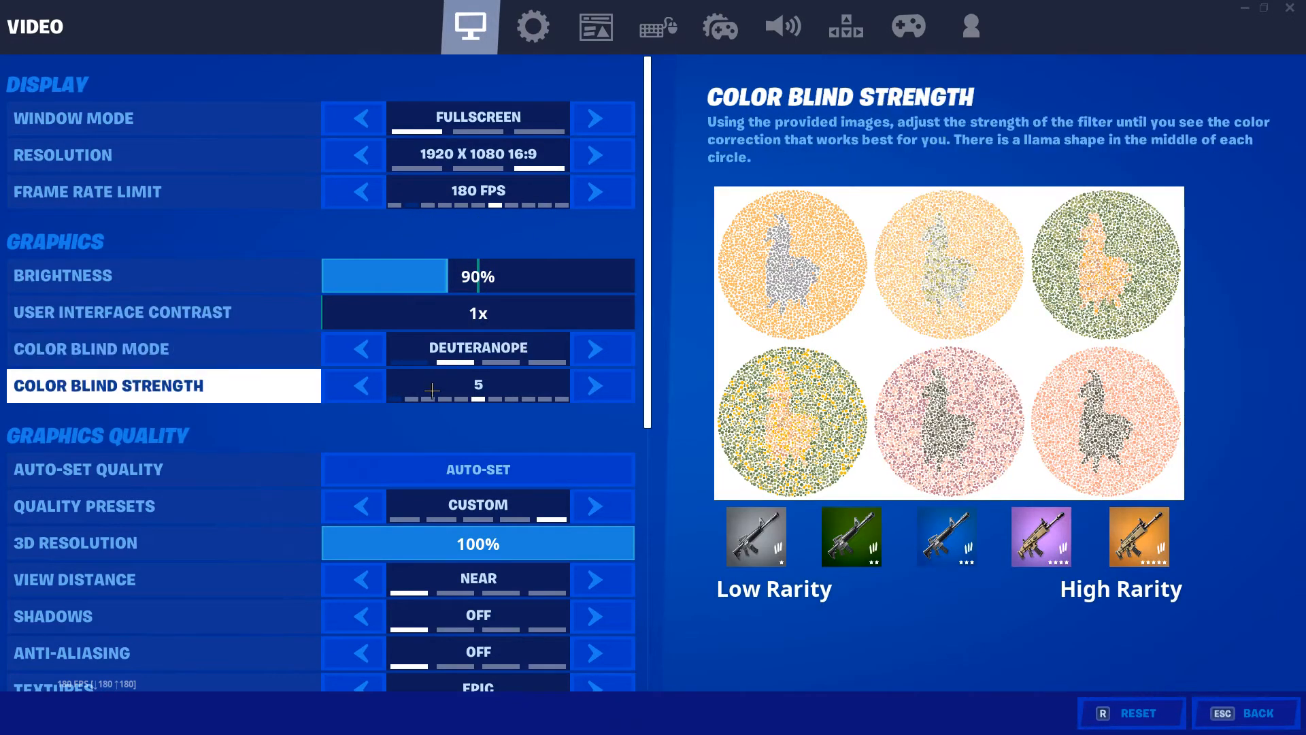
pyautogui.scroll(-3)
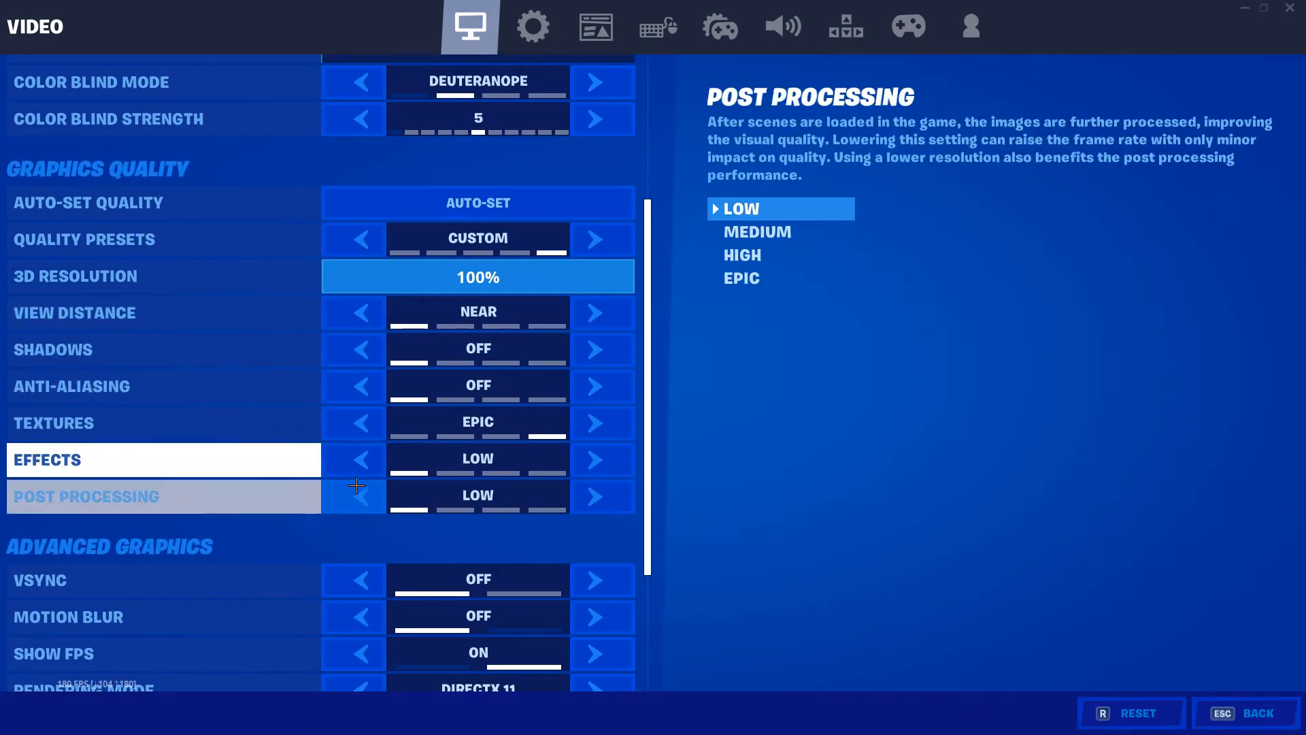
pyautogui.click(162, 423)
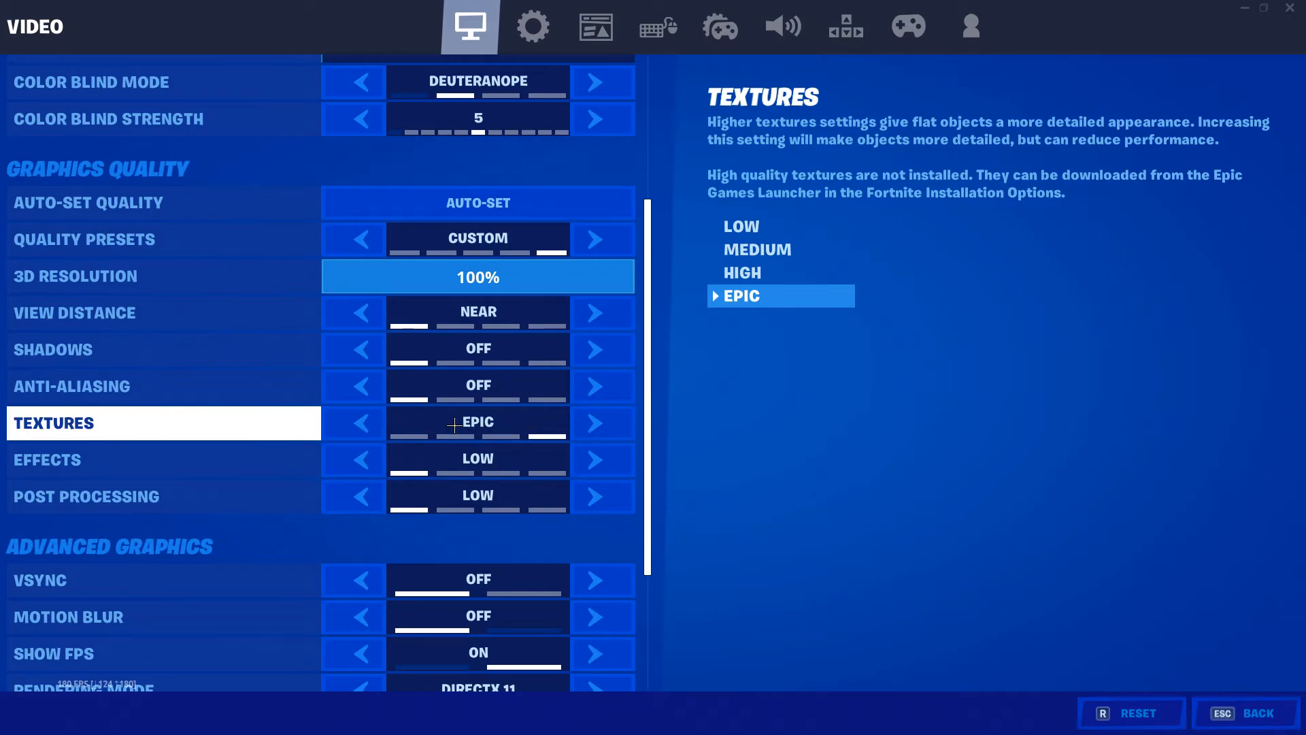
pyautogui.moveTo(597, 423)
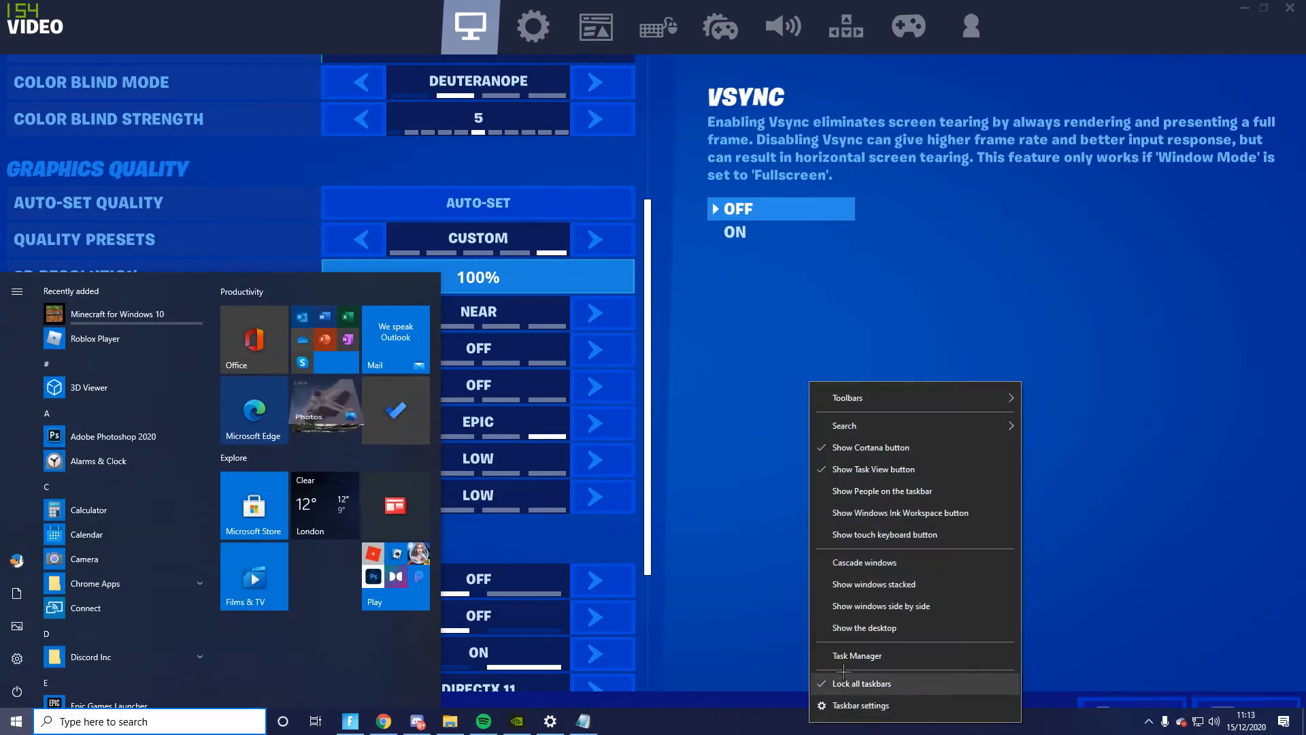
pyautogui.click(857, 656)
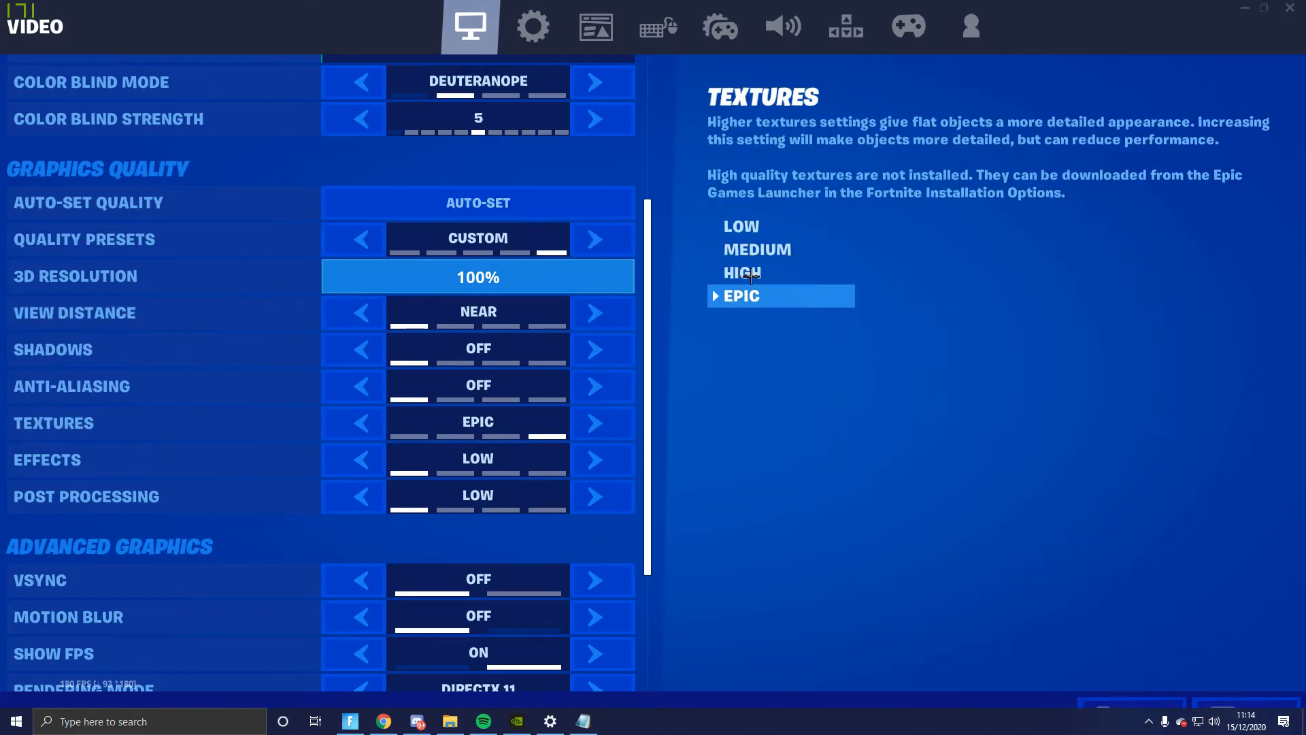
pyautogui.scroll(-3)
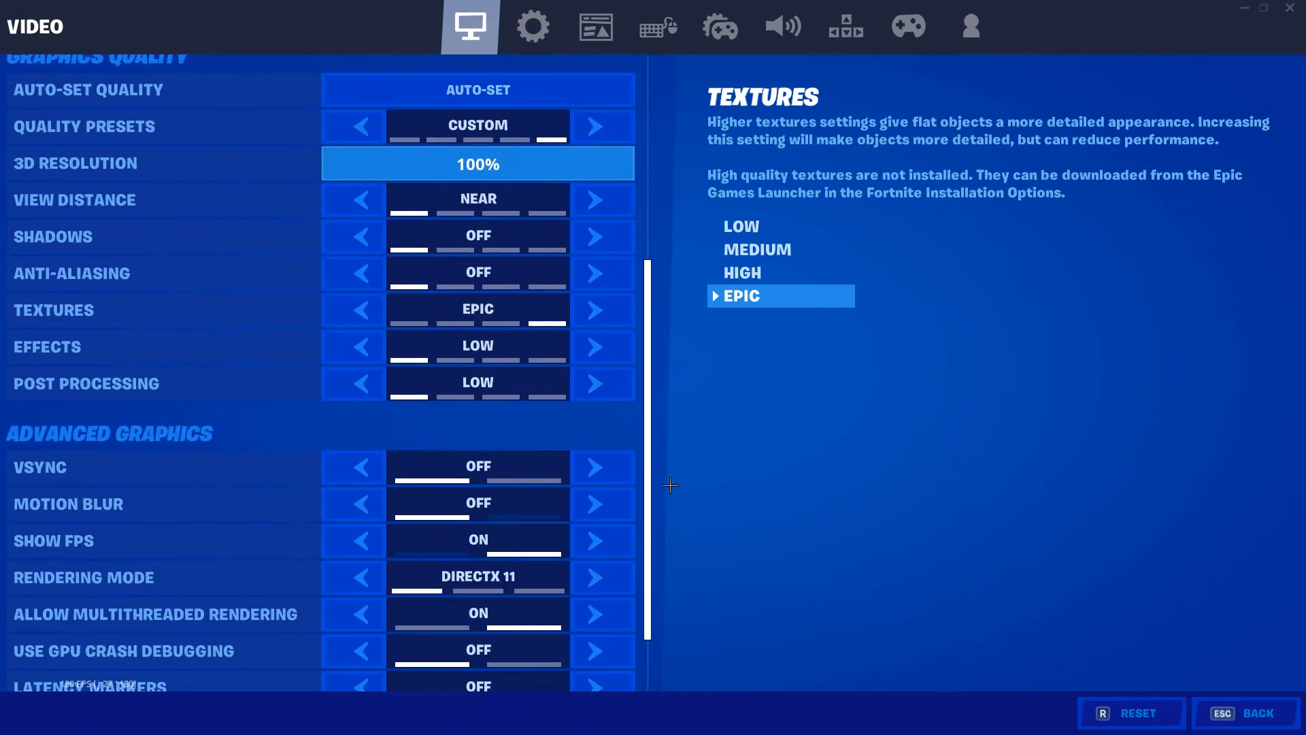
pyautogui.scroll(-3)
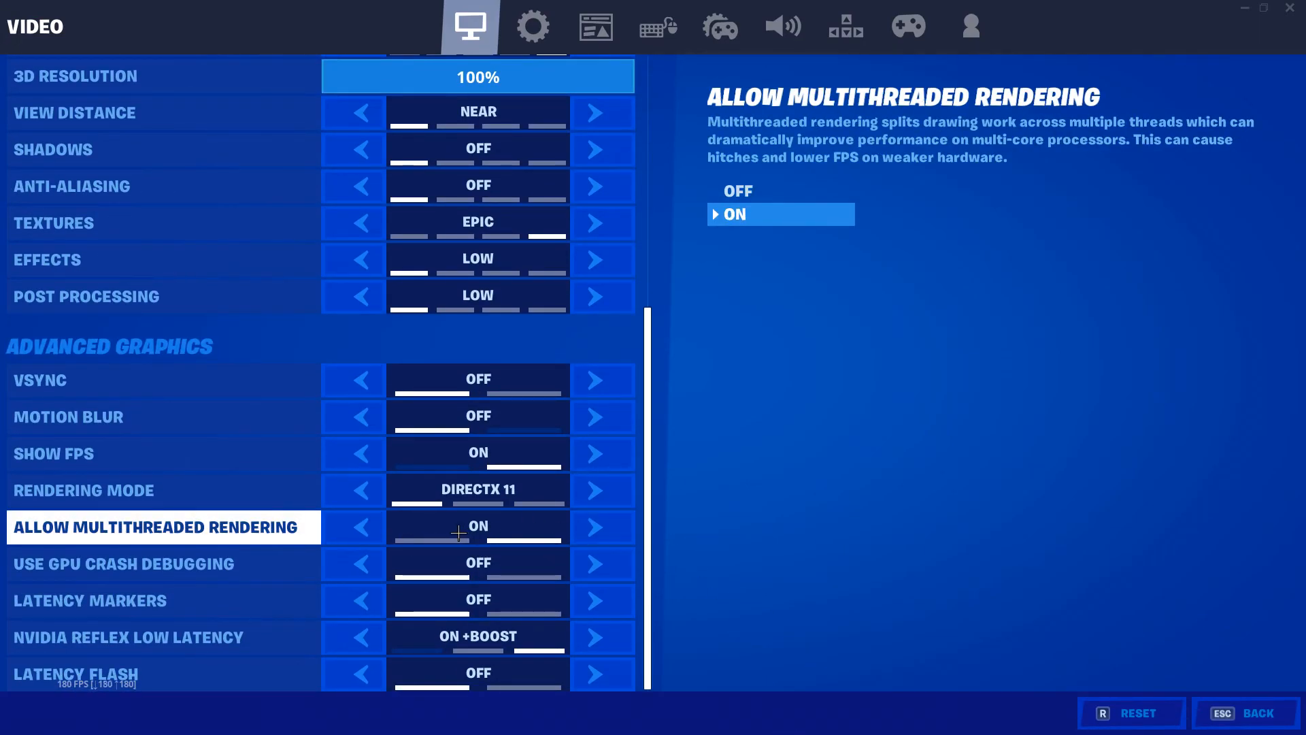
pyautogui.moveTo(573, 526)
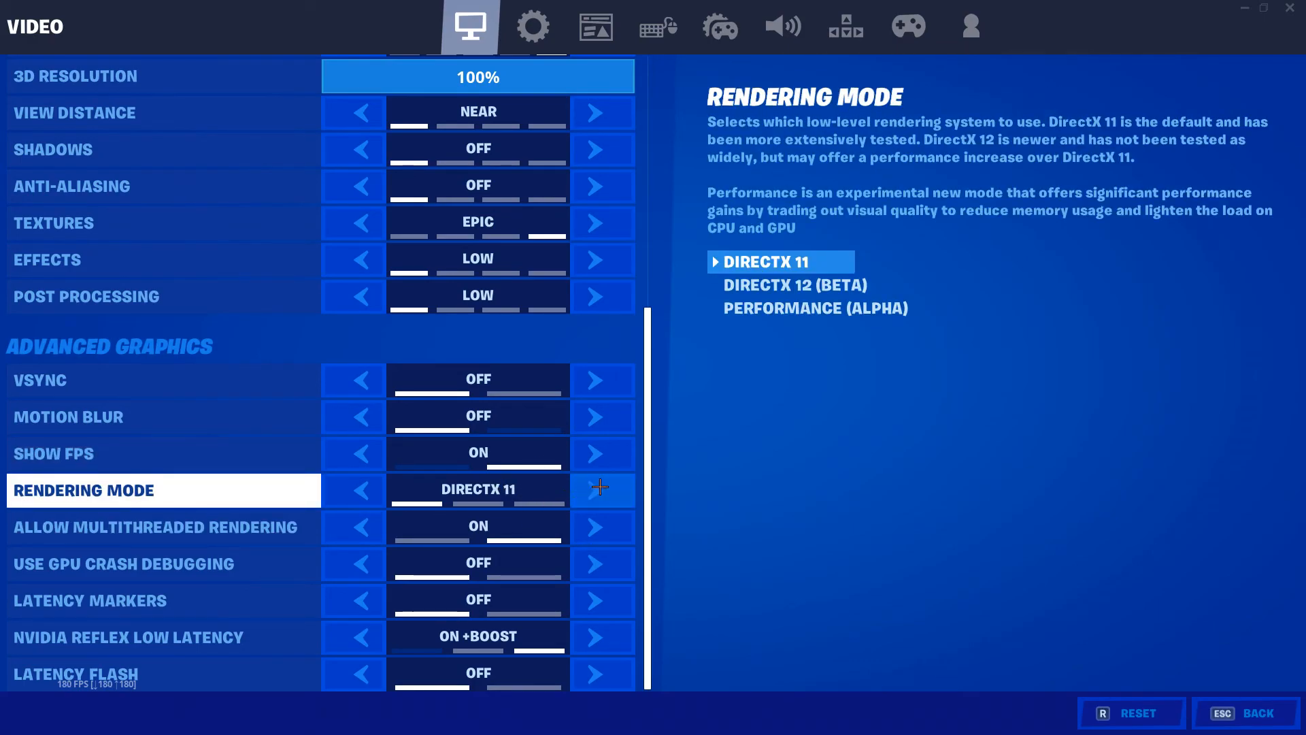
# Acknowledge the restart notice and switch Fortnite's rendering mode to Performance (Alpha).
pyautogui.click(599, 489)
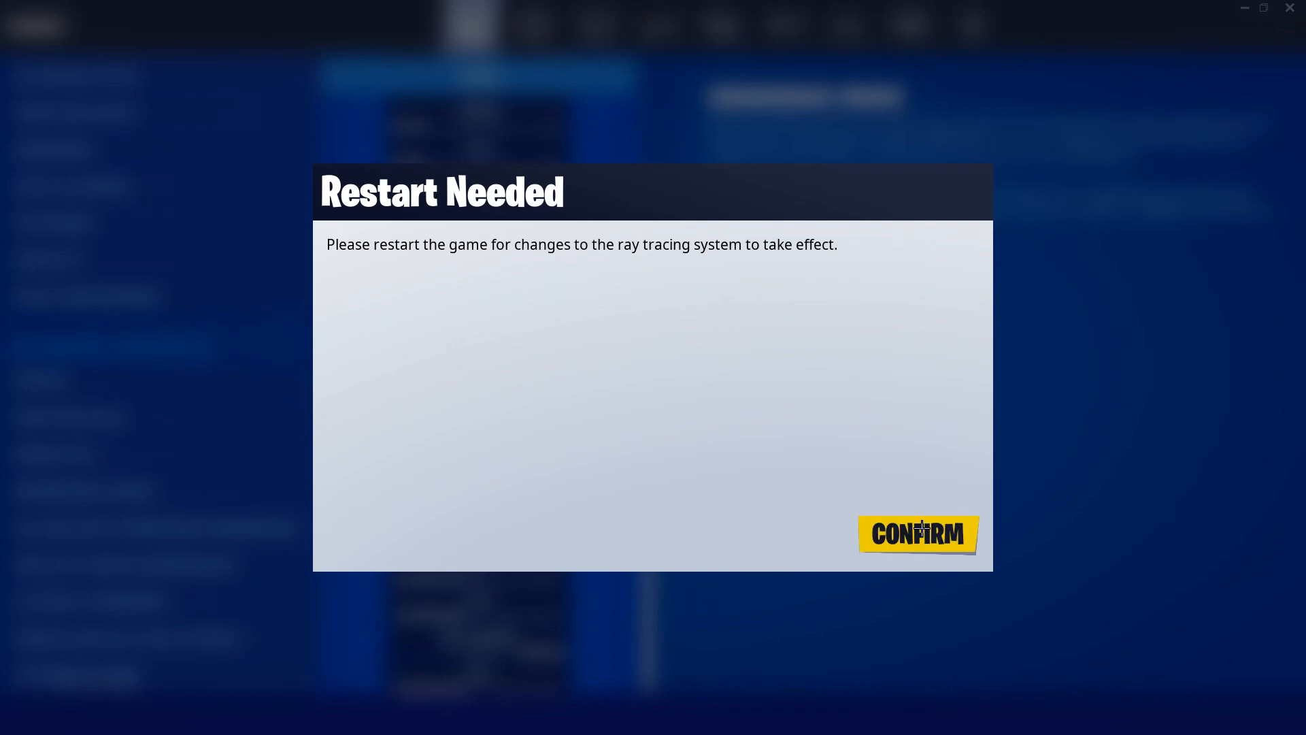
pyautogui.moveTo(1117, 458)
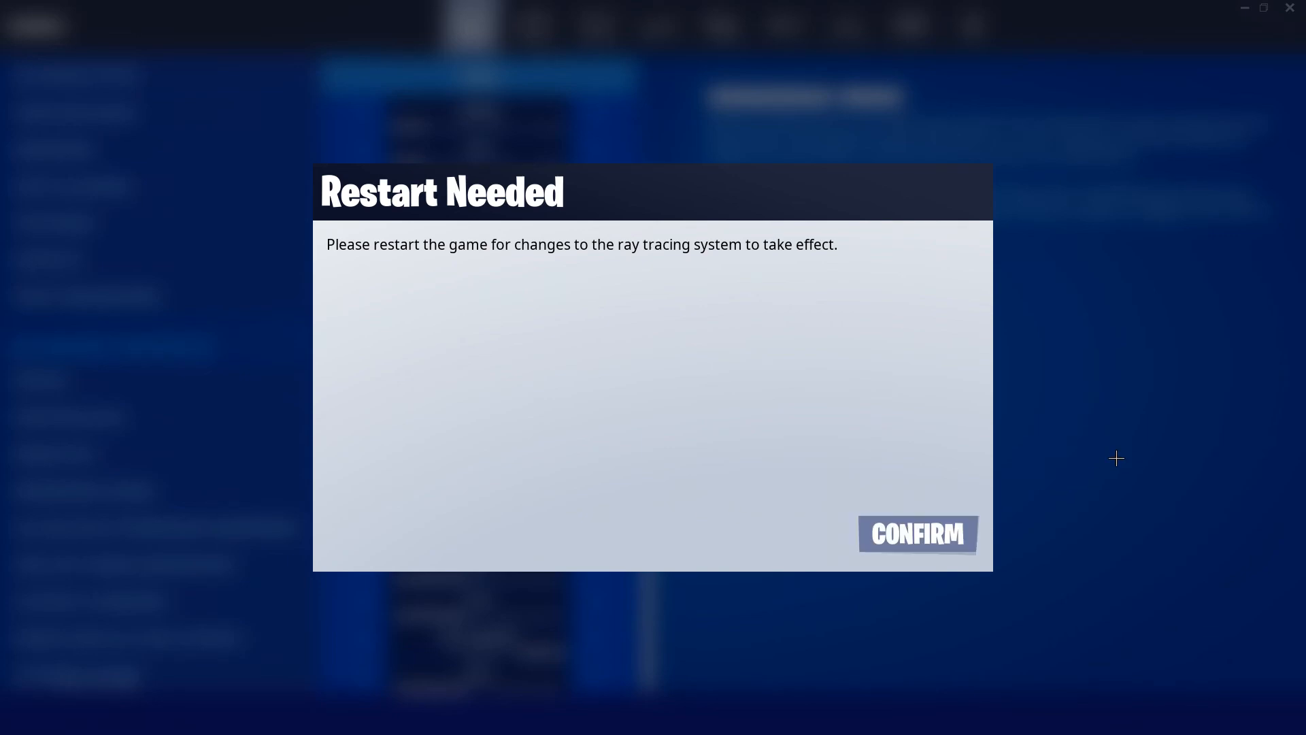
pyautogui.click(917, 534)
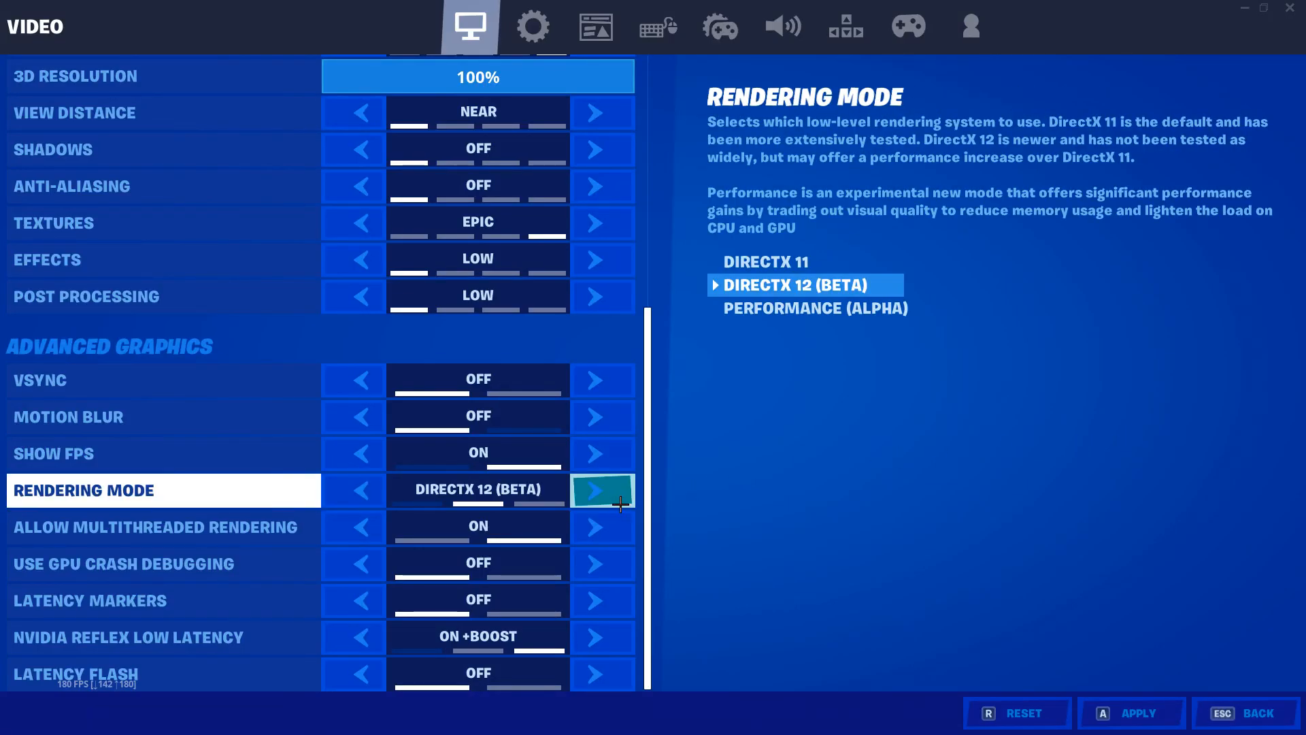
pyautogui.click(601, 490)
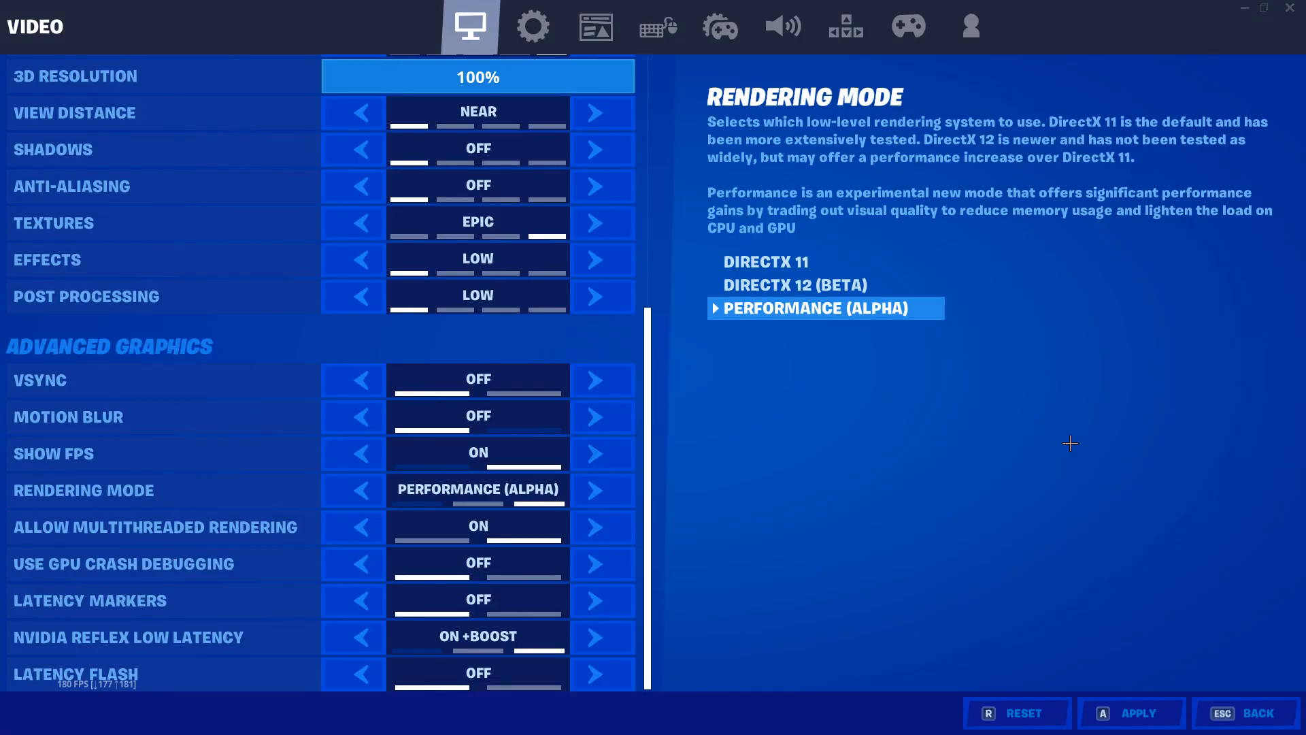
pyautogui.moveTo(746, 283)
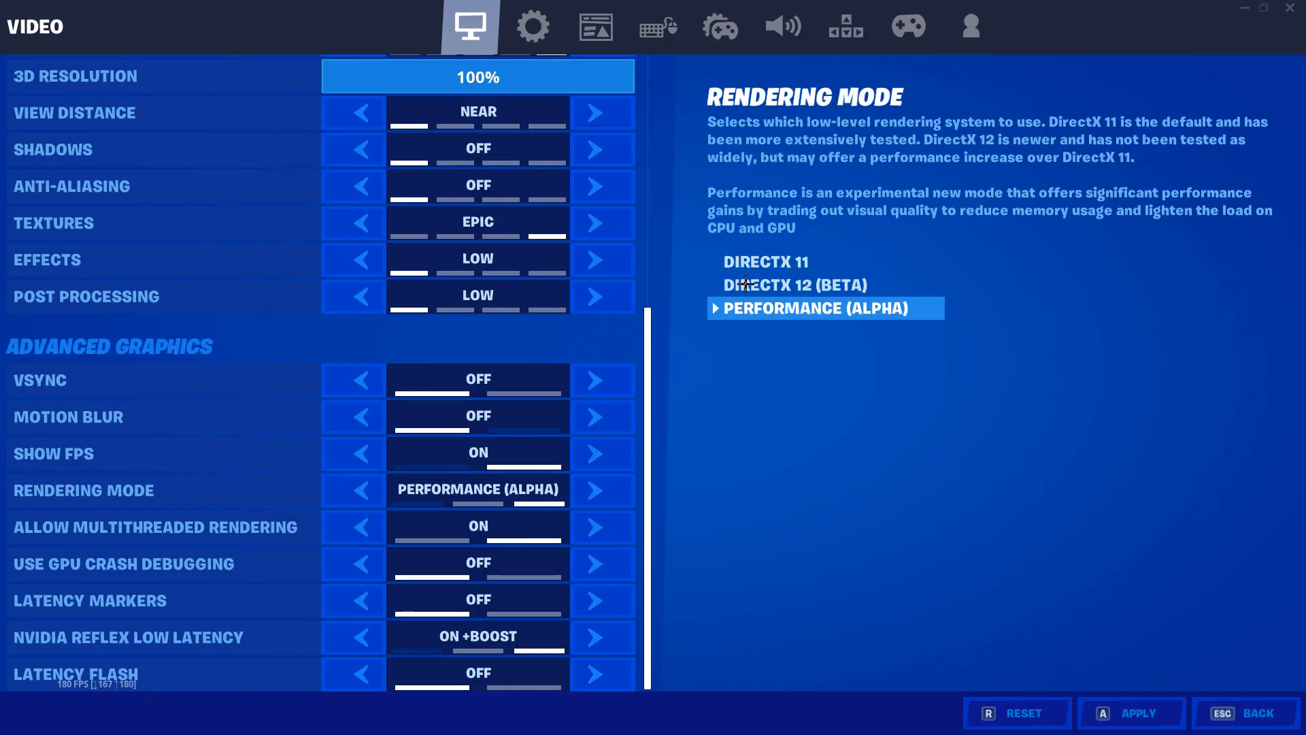